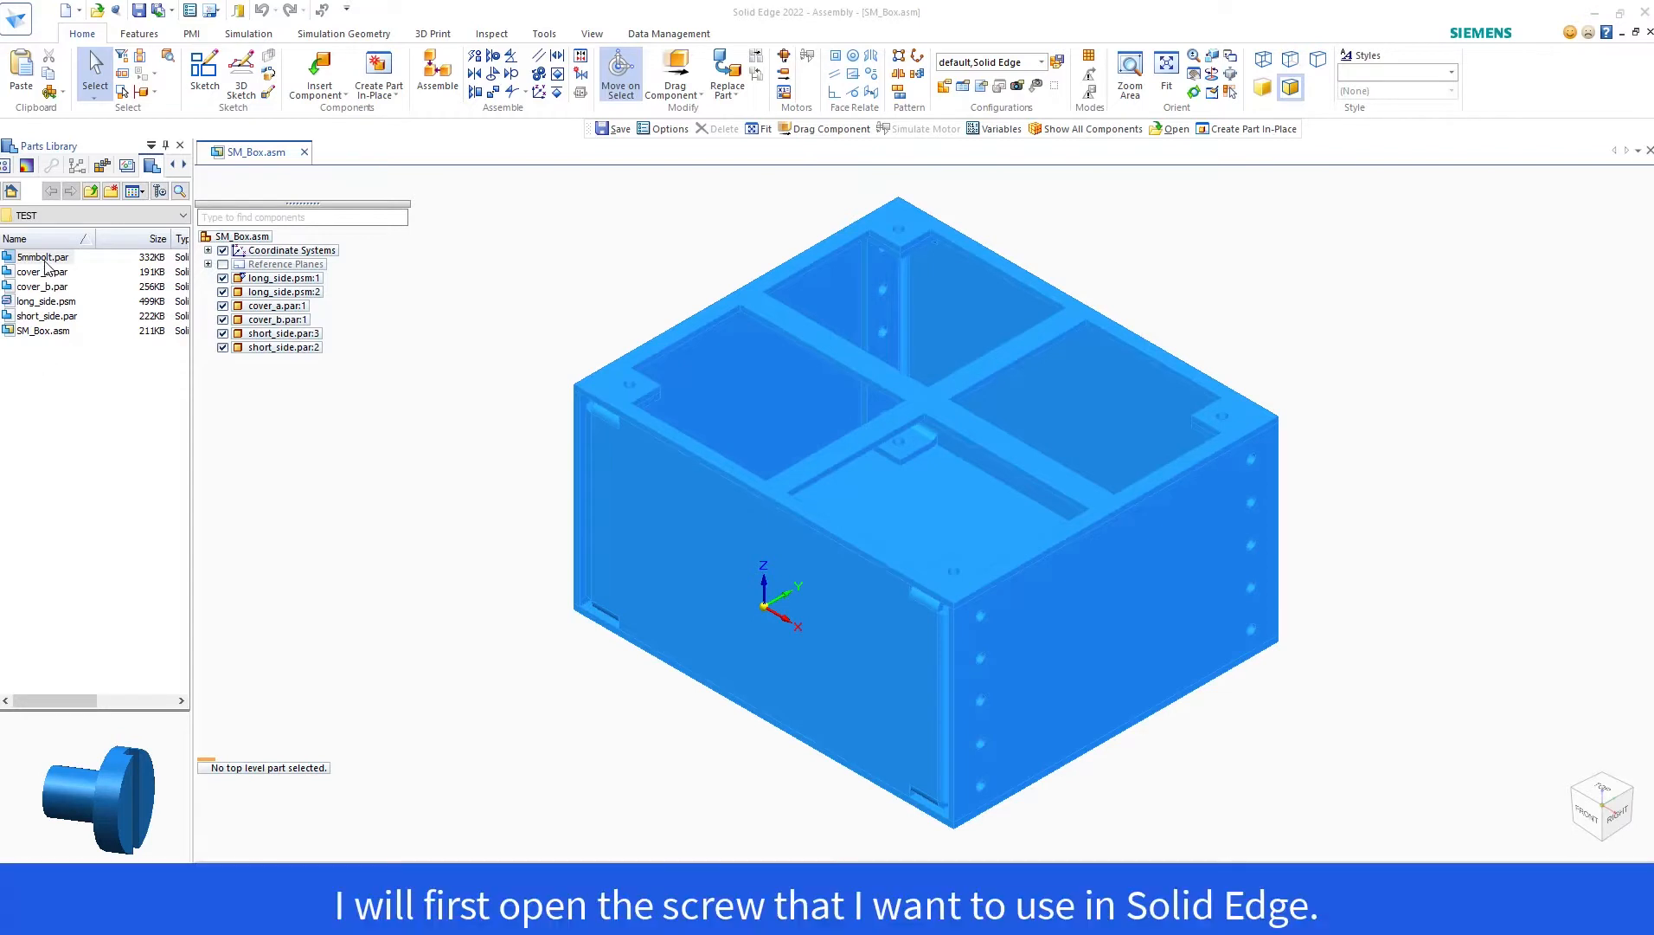
- Open 5mmbolt.par from the Parts Library in its own Solid Edge window
right_click(40, 256)
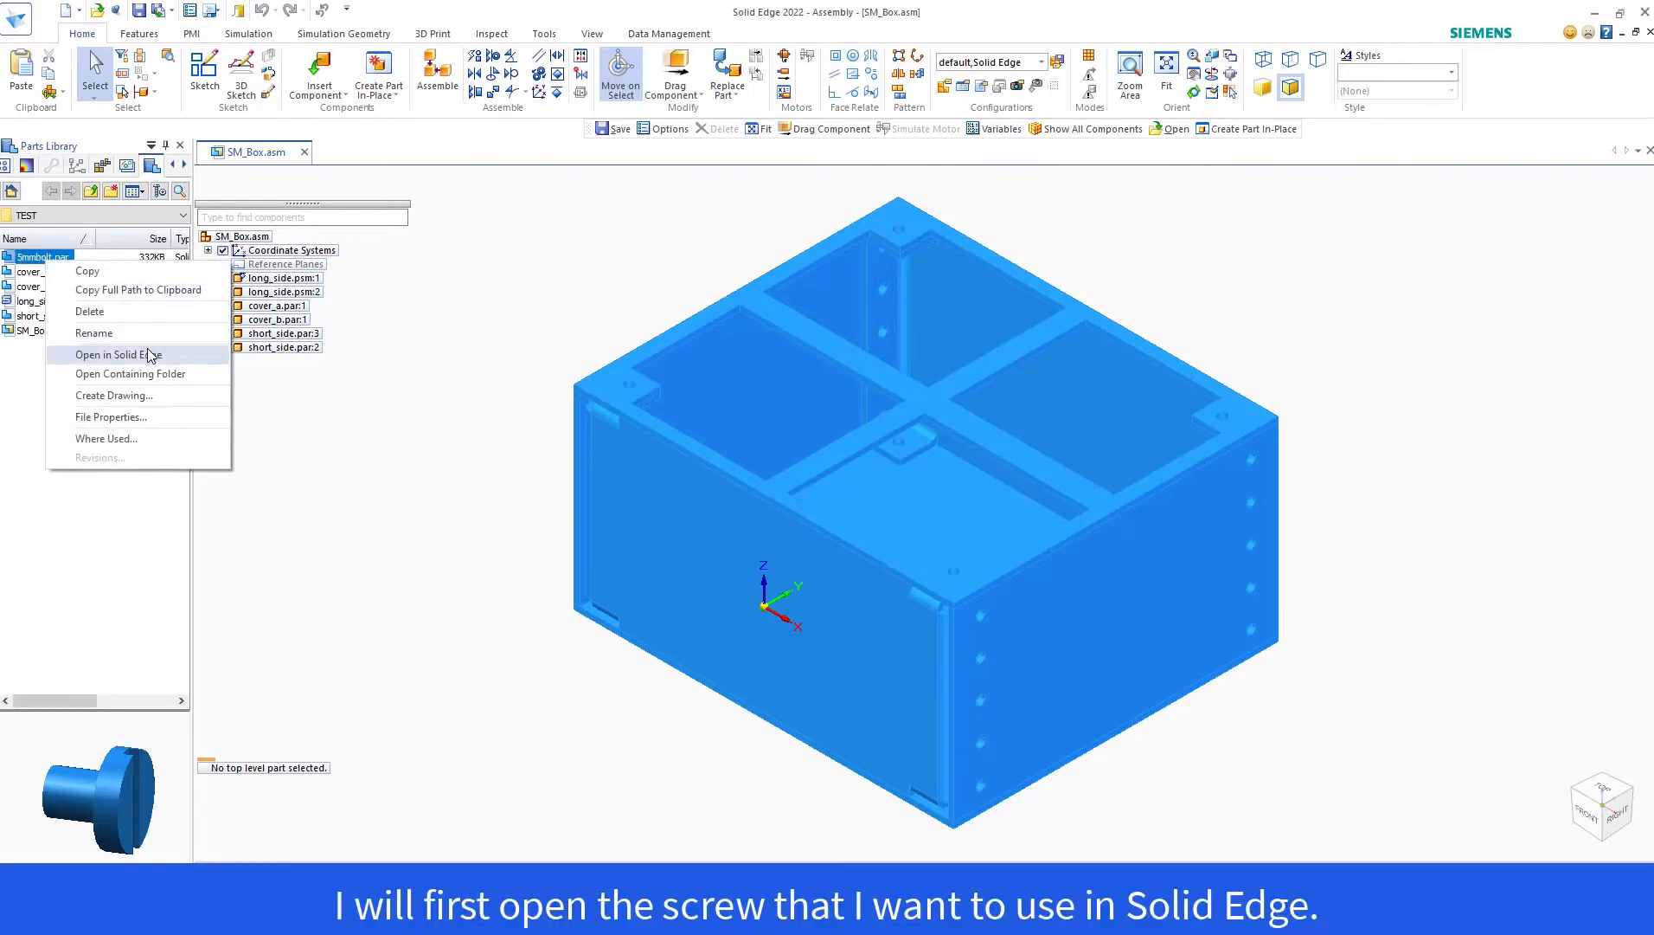
click(120, 353)
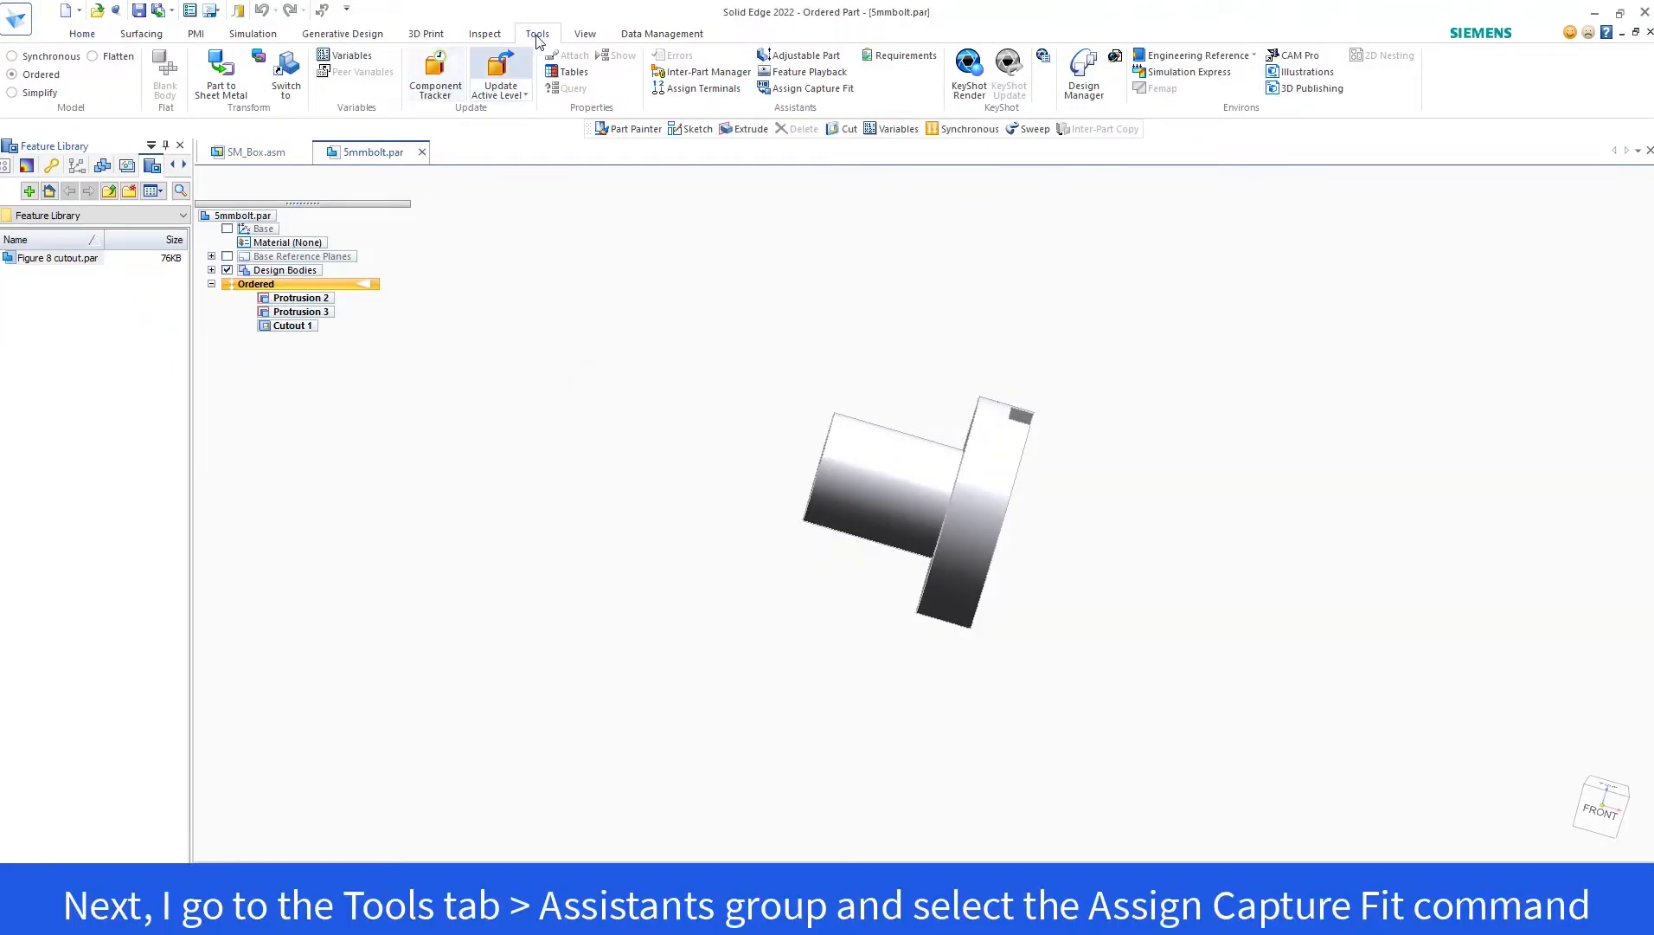
mouse_move(820, 88)
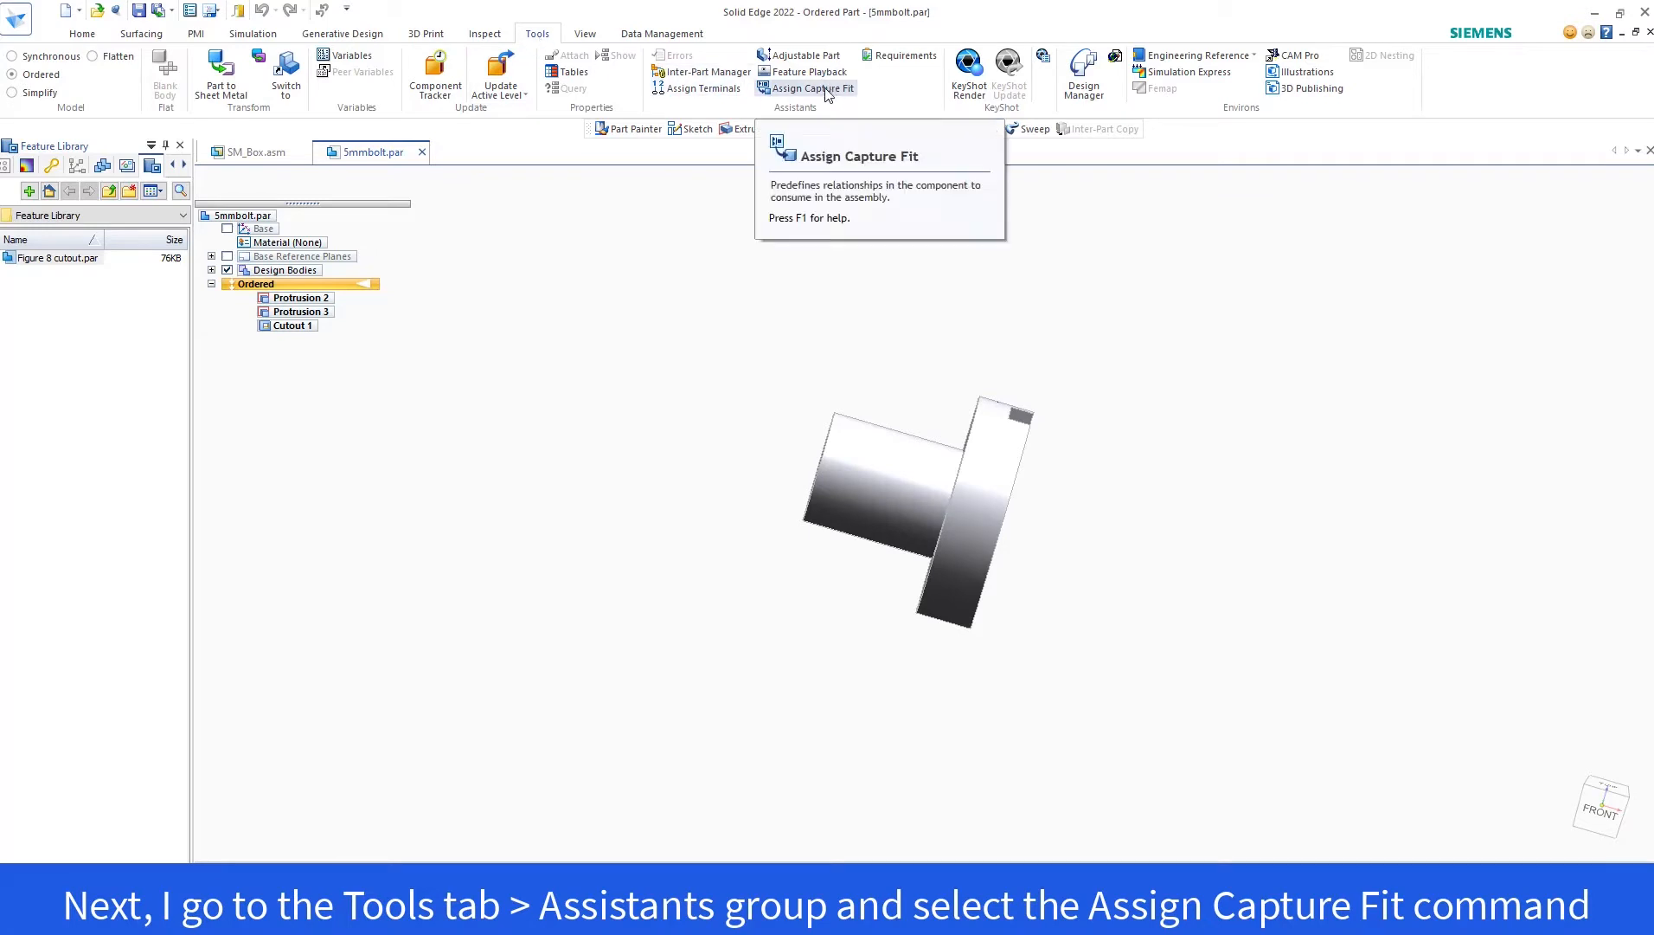
- Start Assign Capture Fit and rename Relation Group1 to '5mm_screw'
click(810, 87)
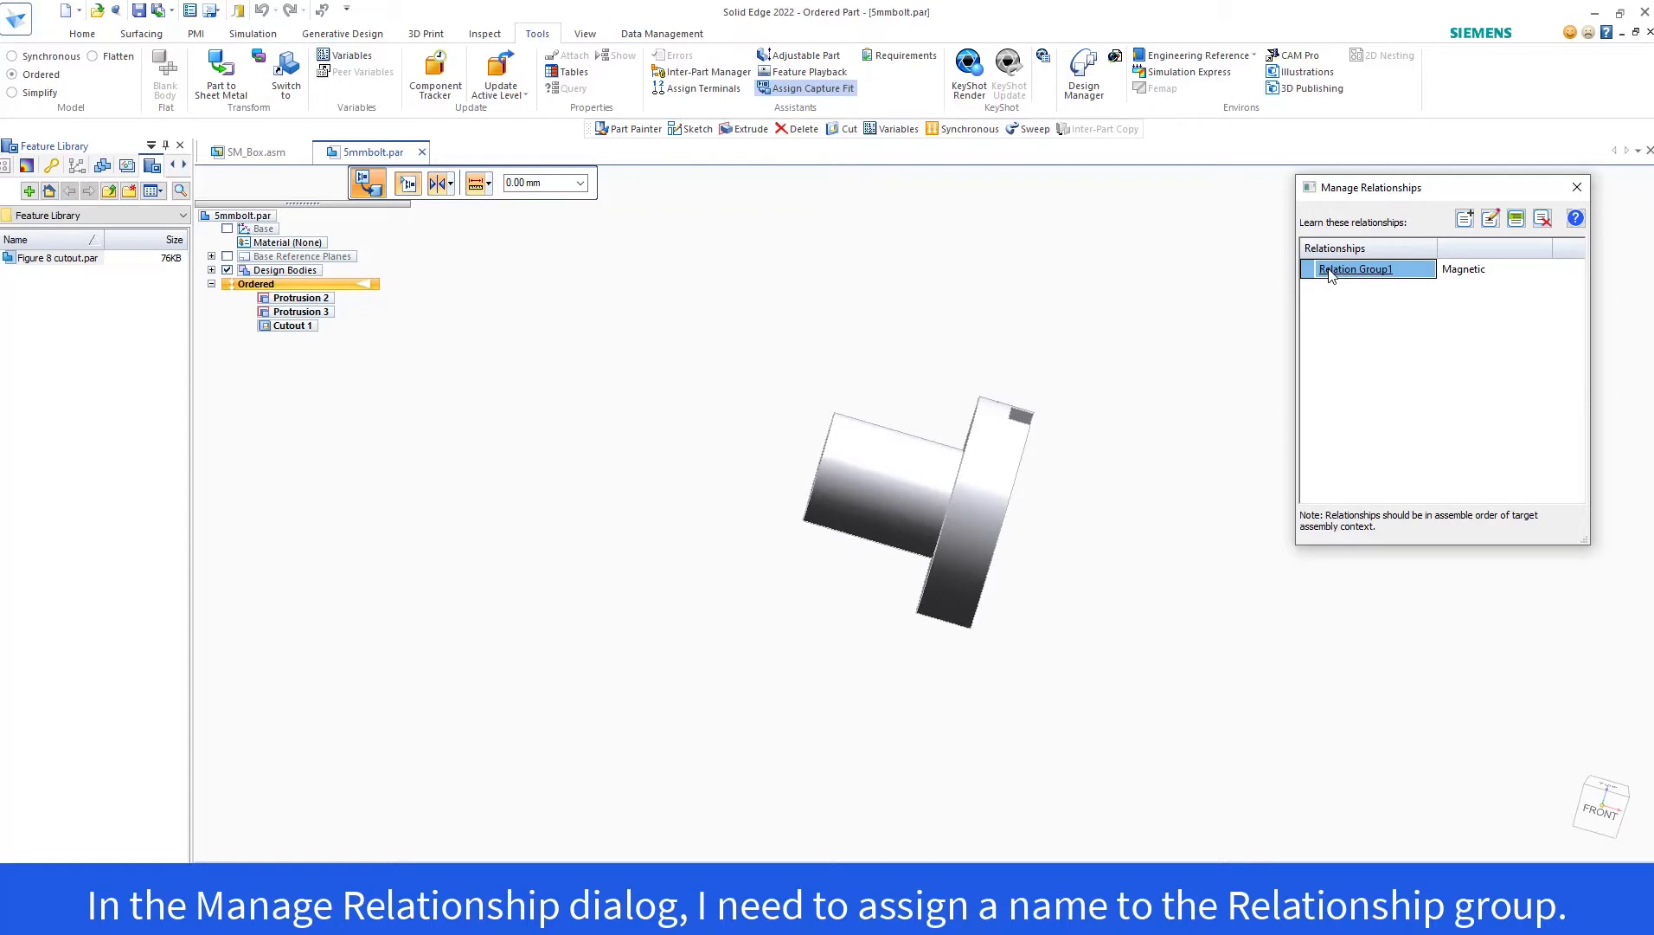
text(5mm)
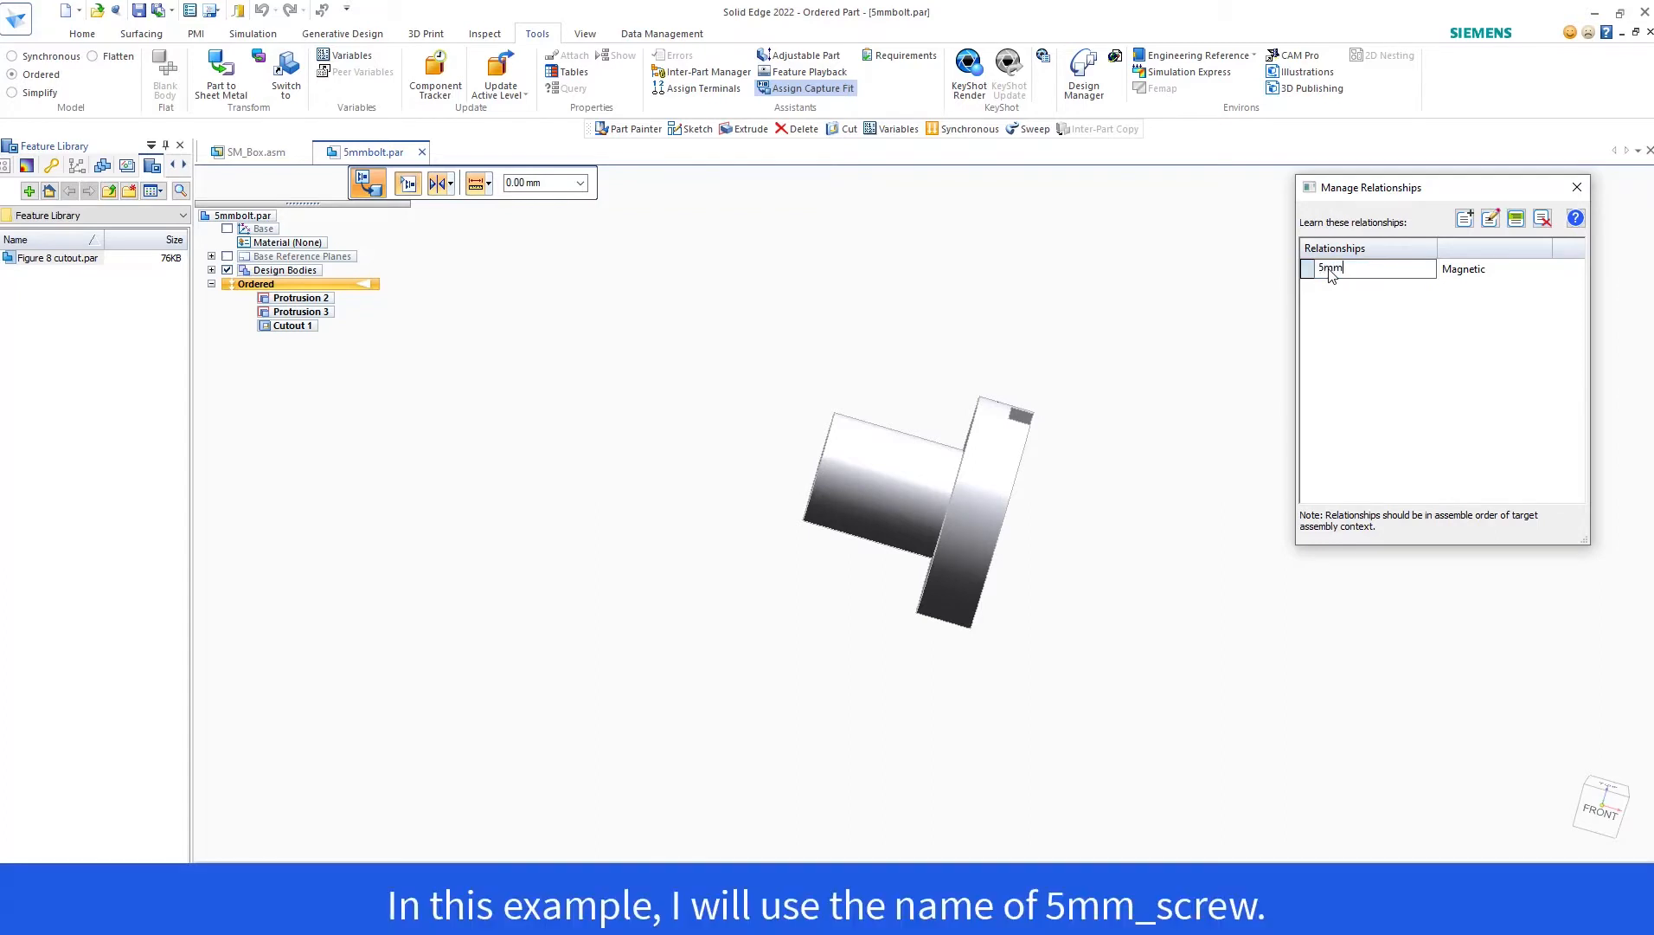
text(_scre)
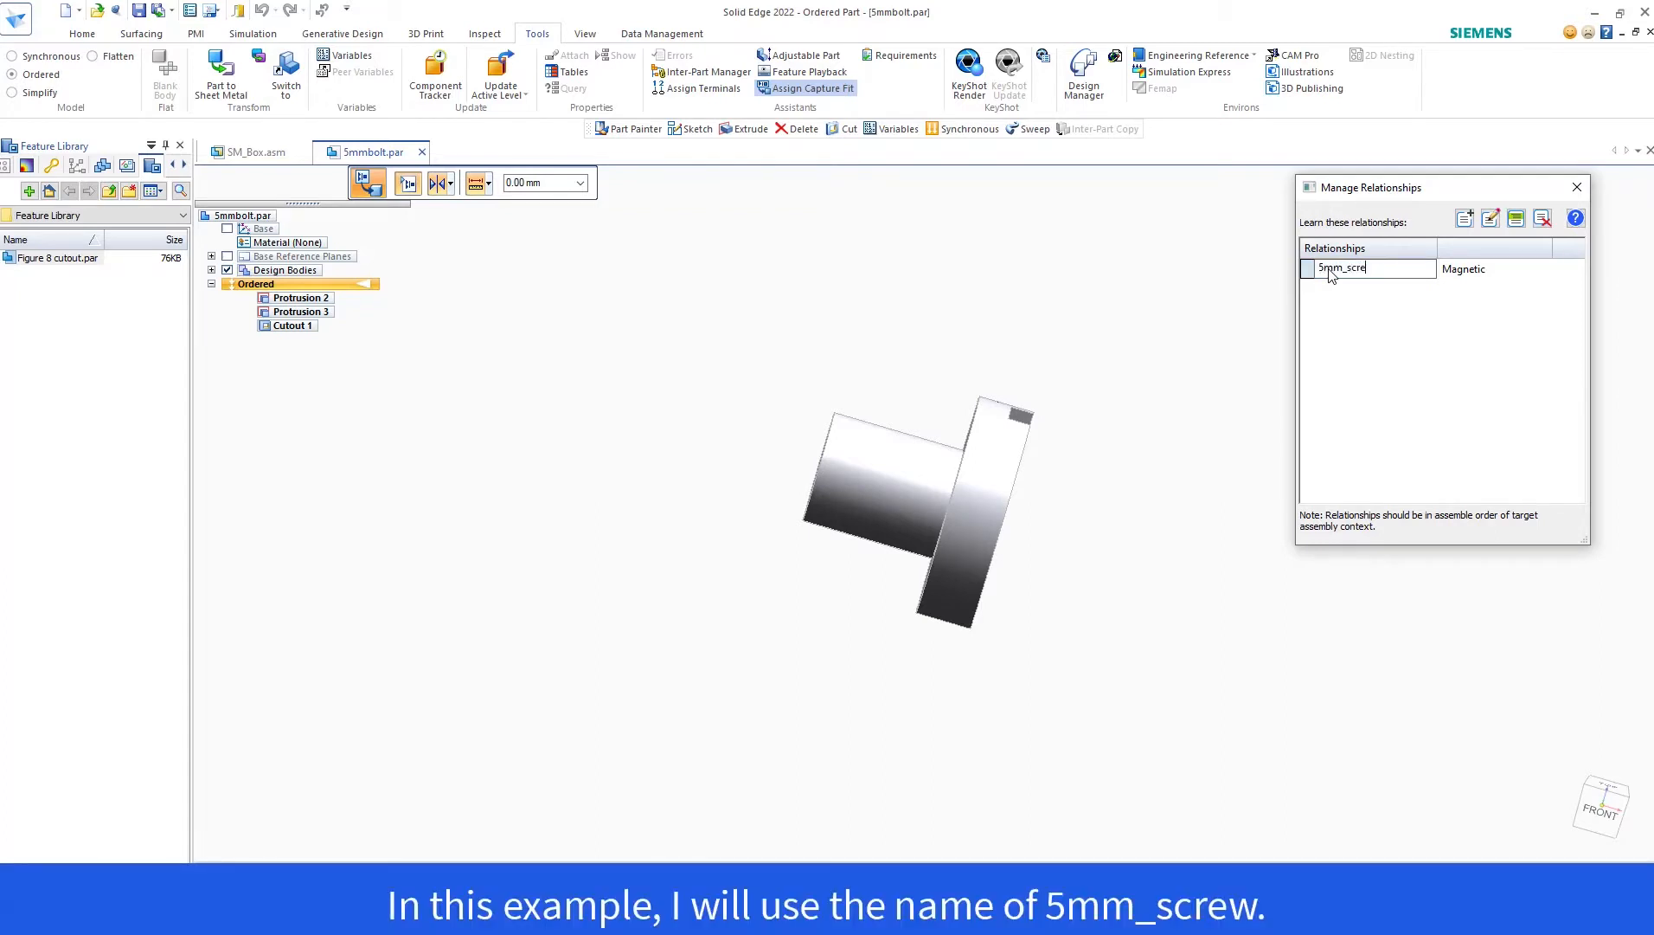
text(w)
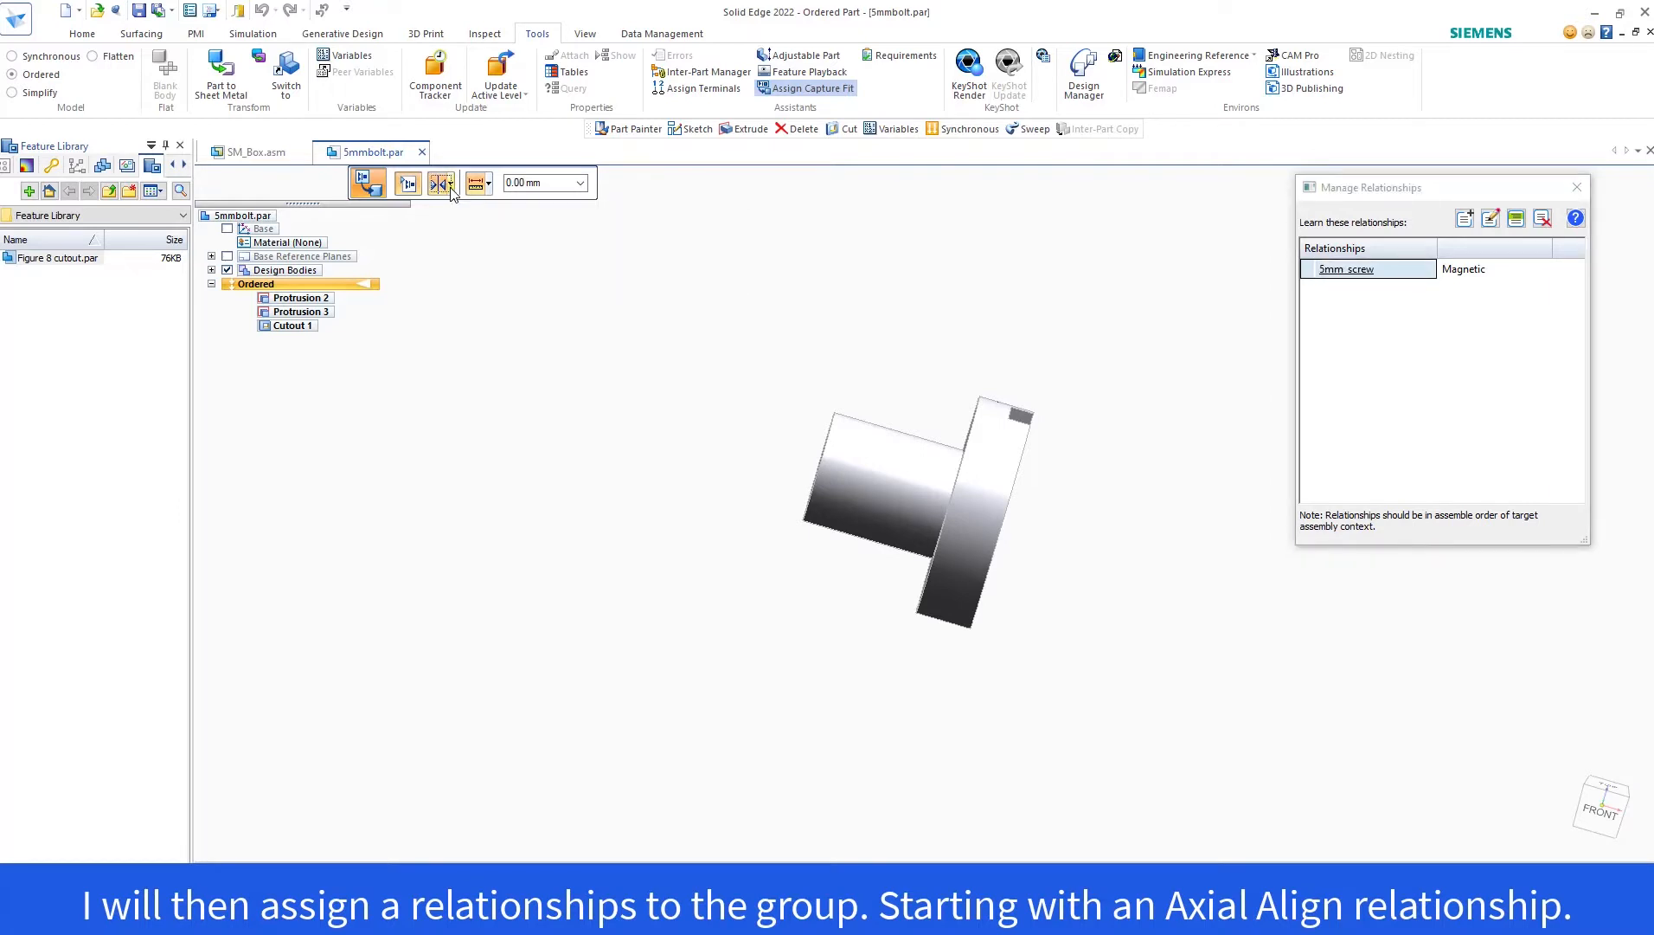
- Add an Axial Align on the shank and a Mate on the head underside, then finish
click(454, 182)
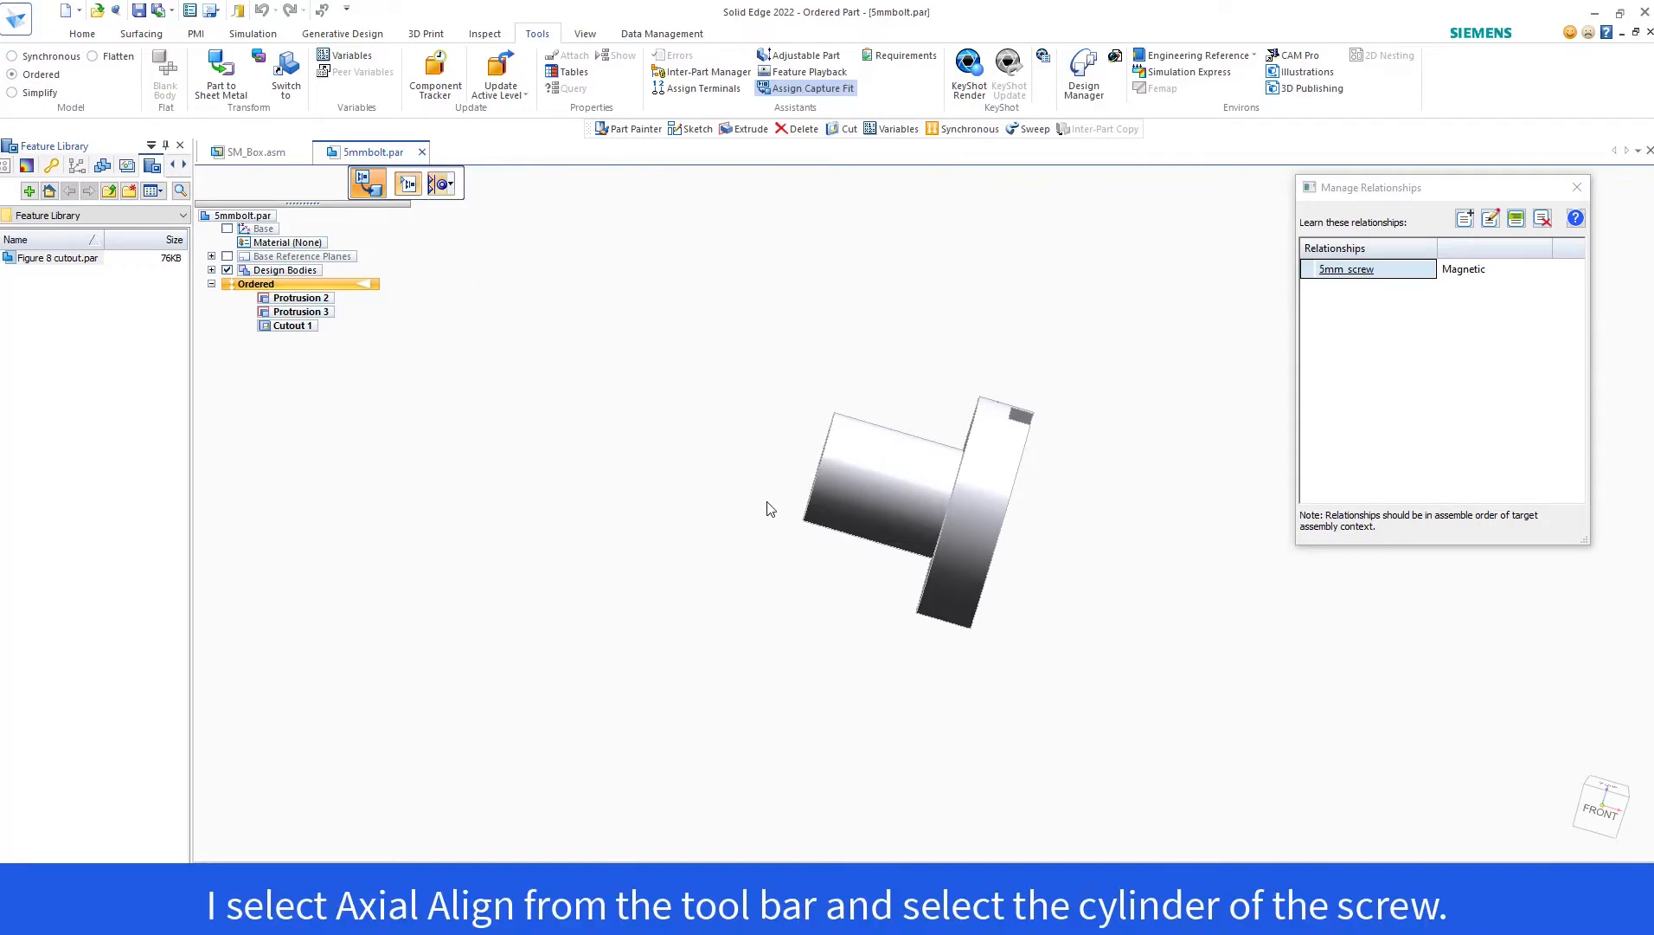
click(881, 485)
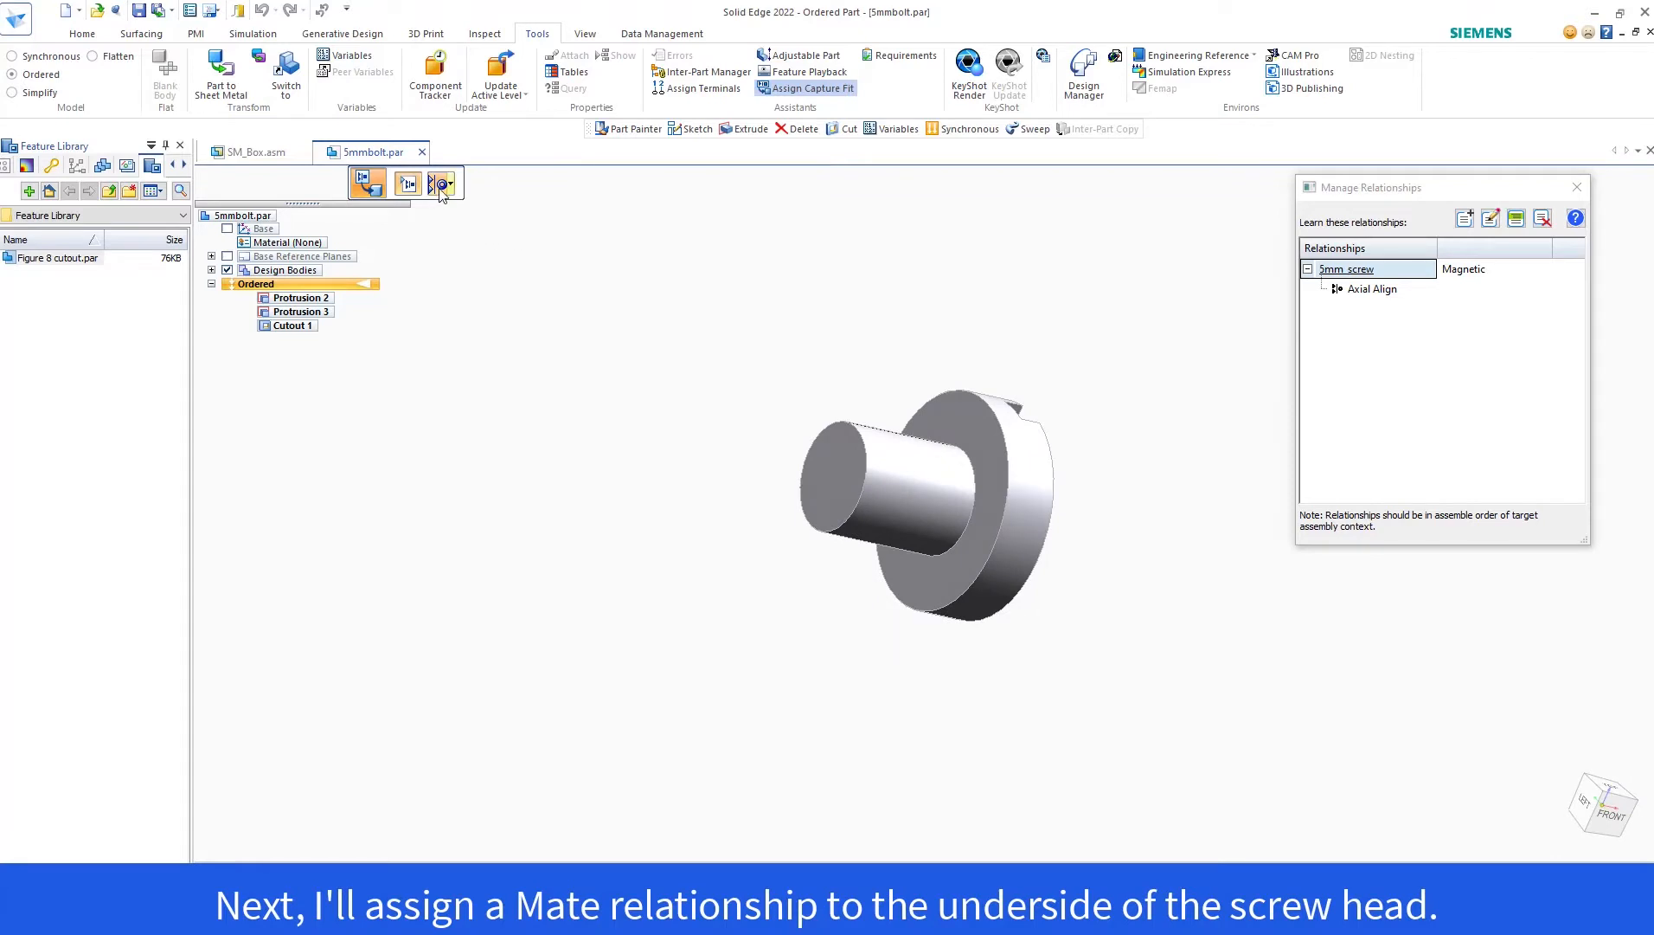
click(453, 182)
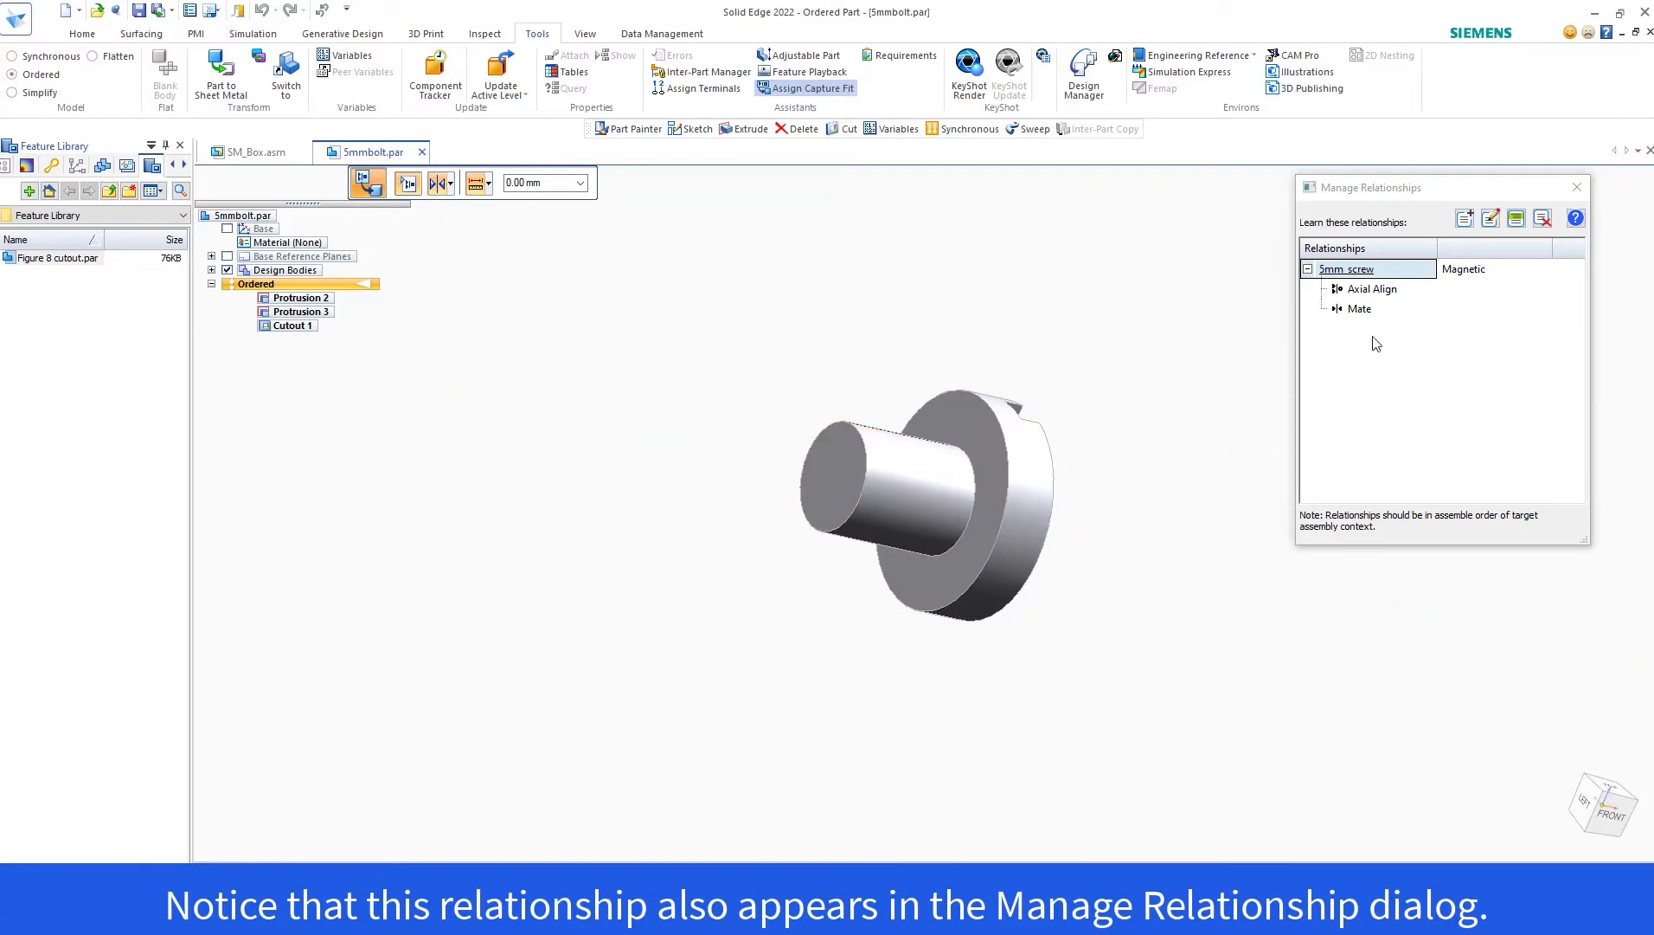
mouse_move(958, 249)
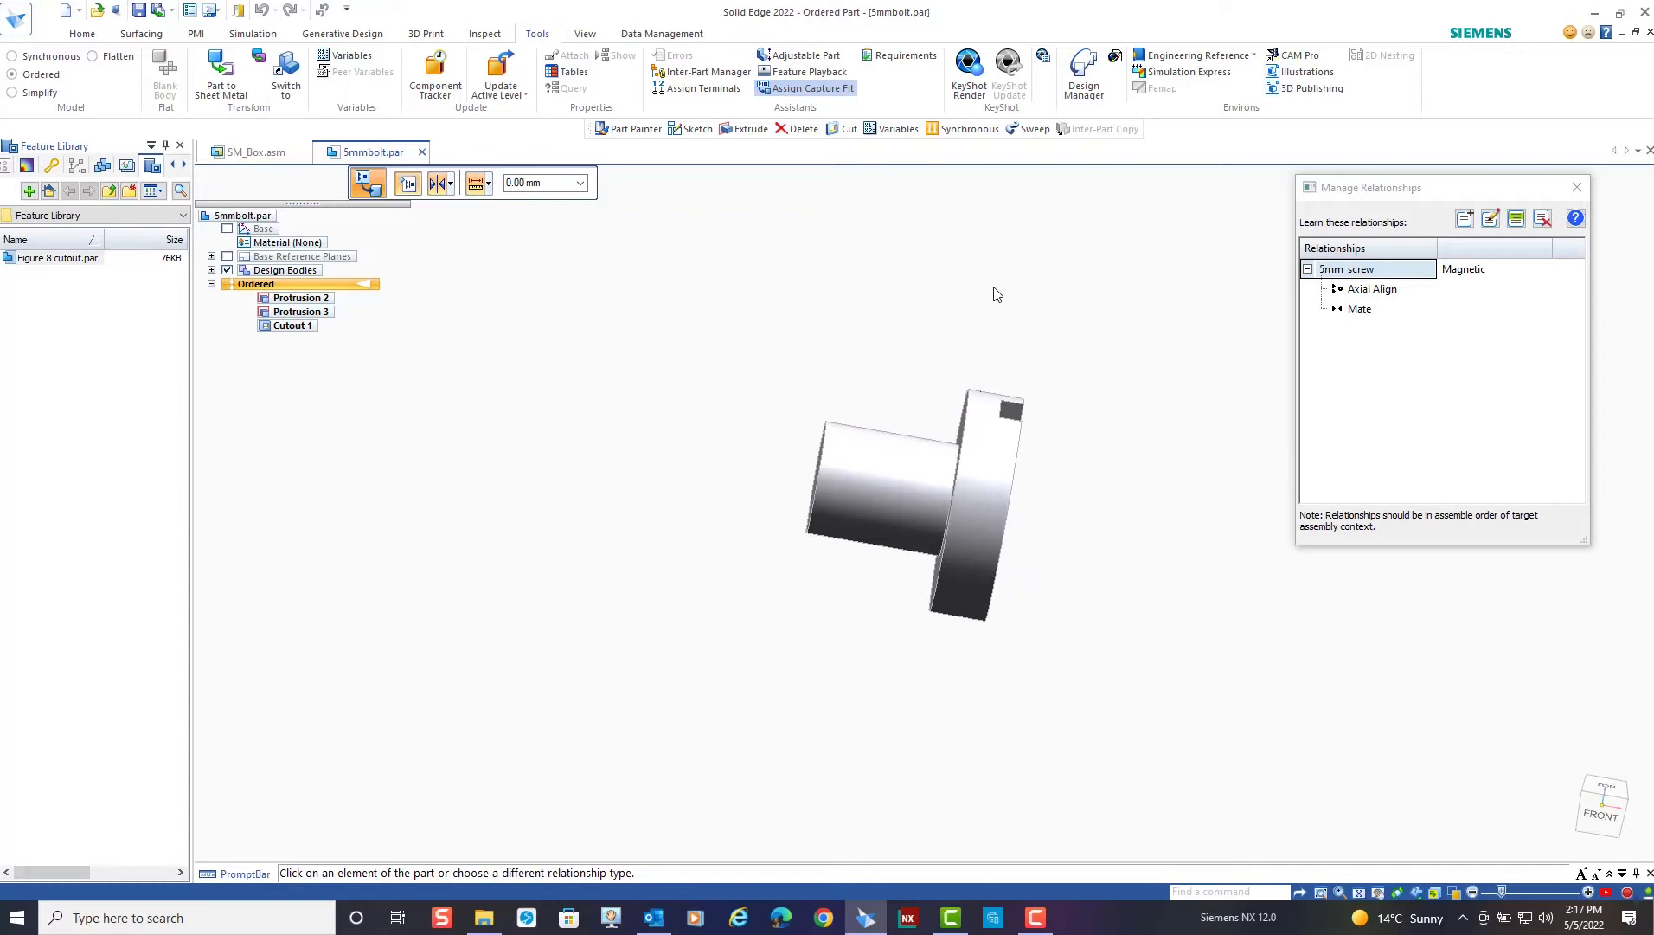
key(Escape)
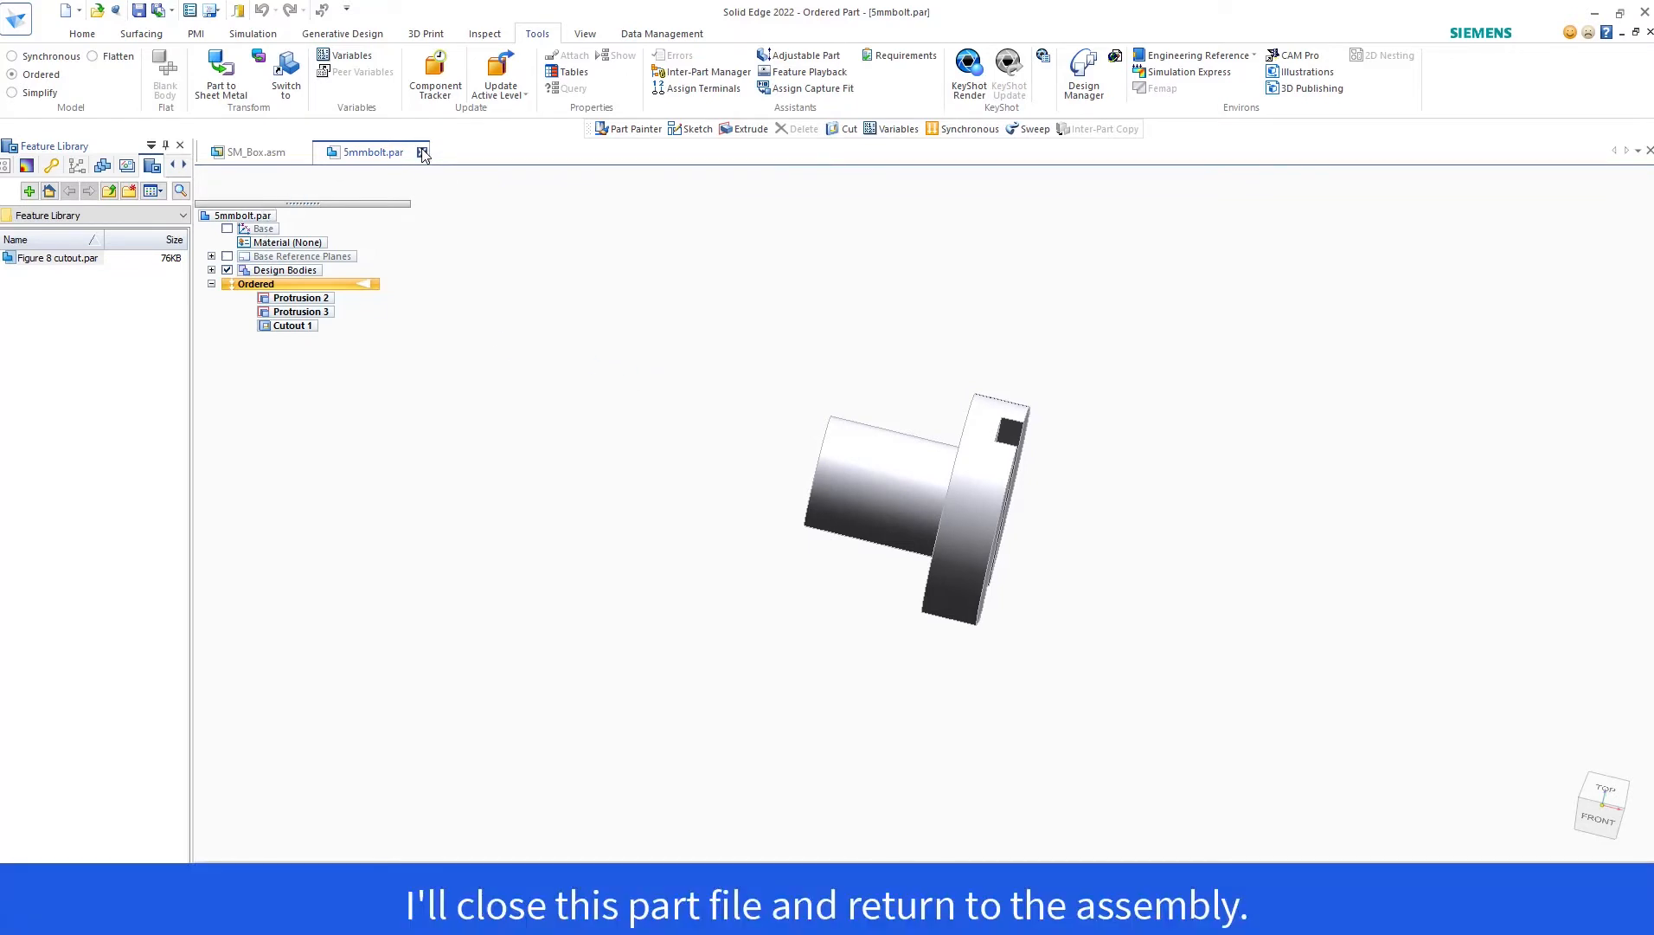
- Close the screw part and select the short_side.par:3 plate in the assembly
click(422, 152)
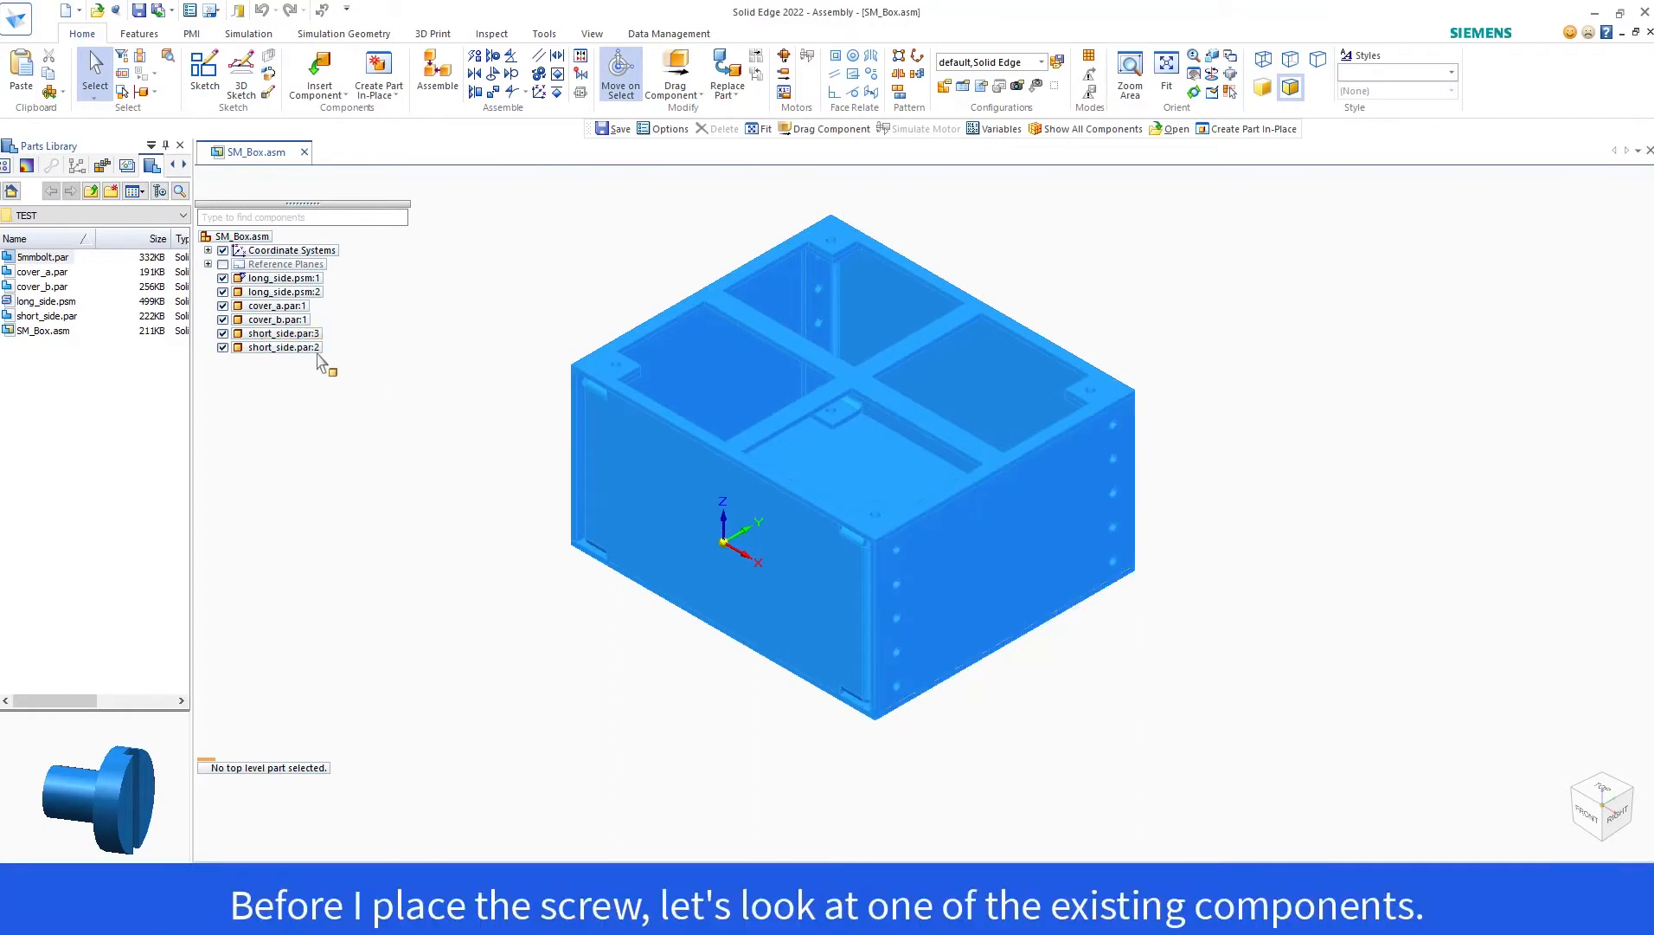
click(281, 333)
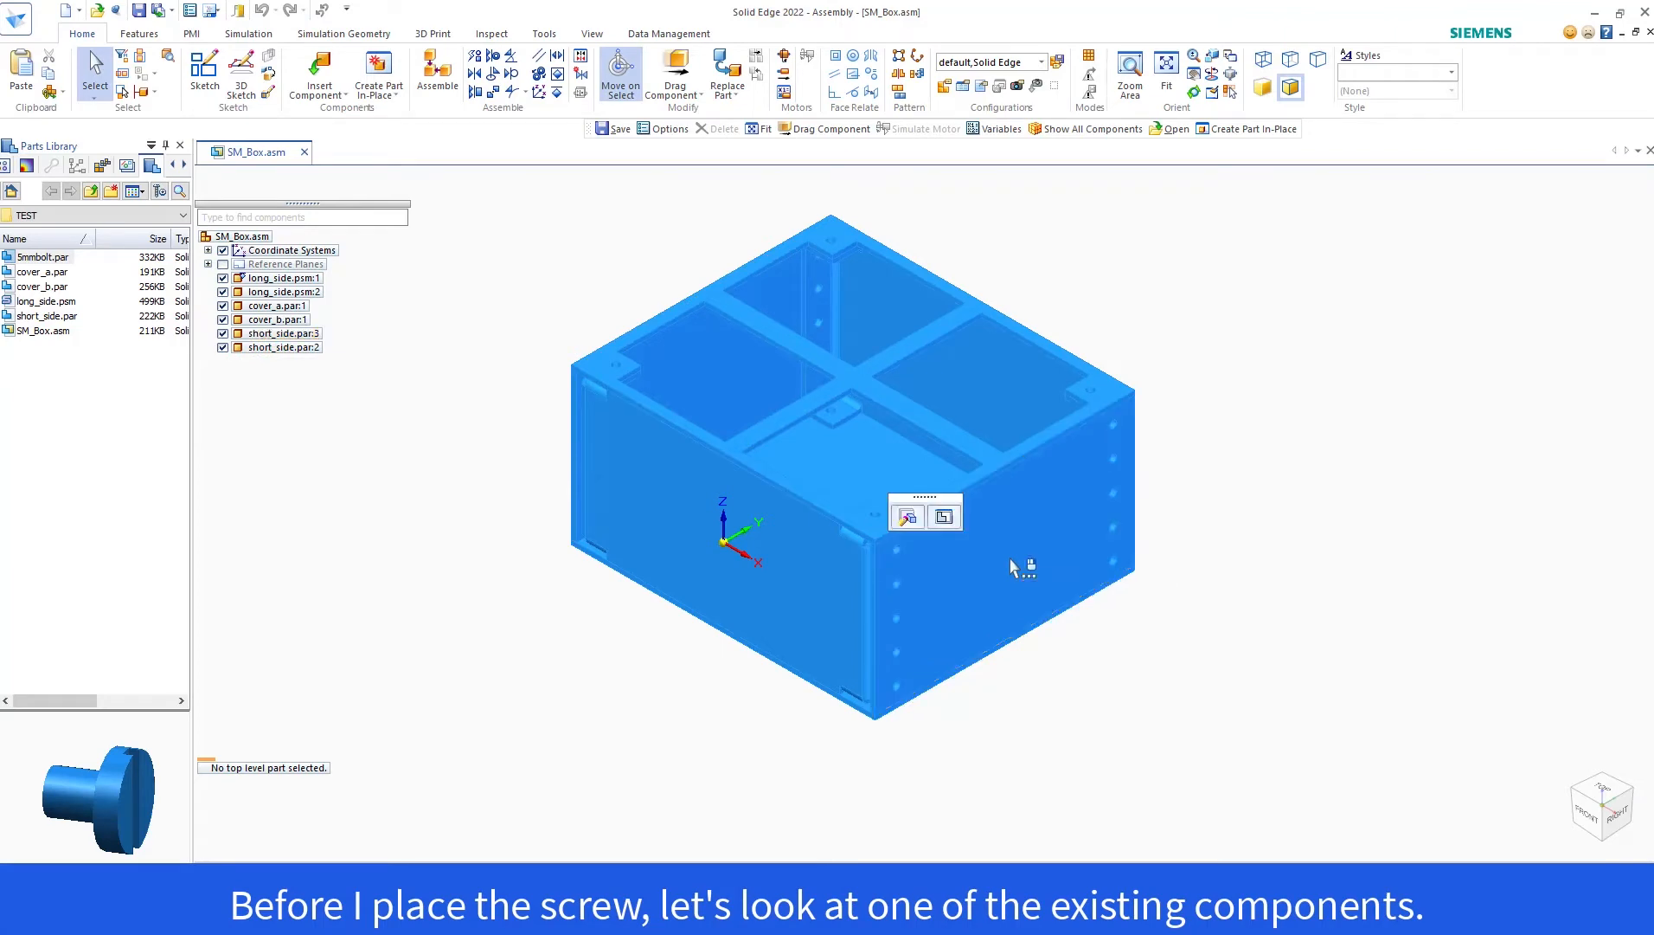
click(1015, 562)
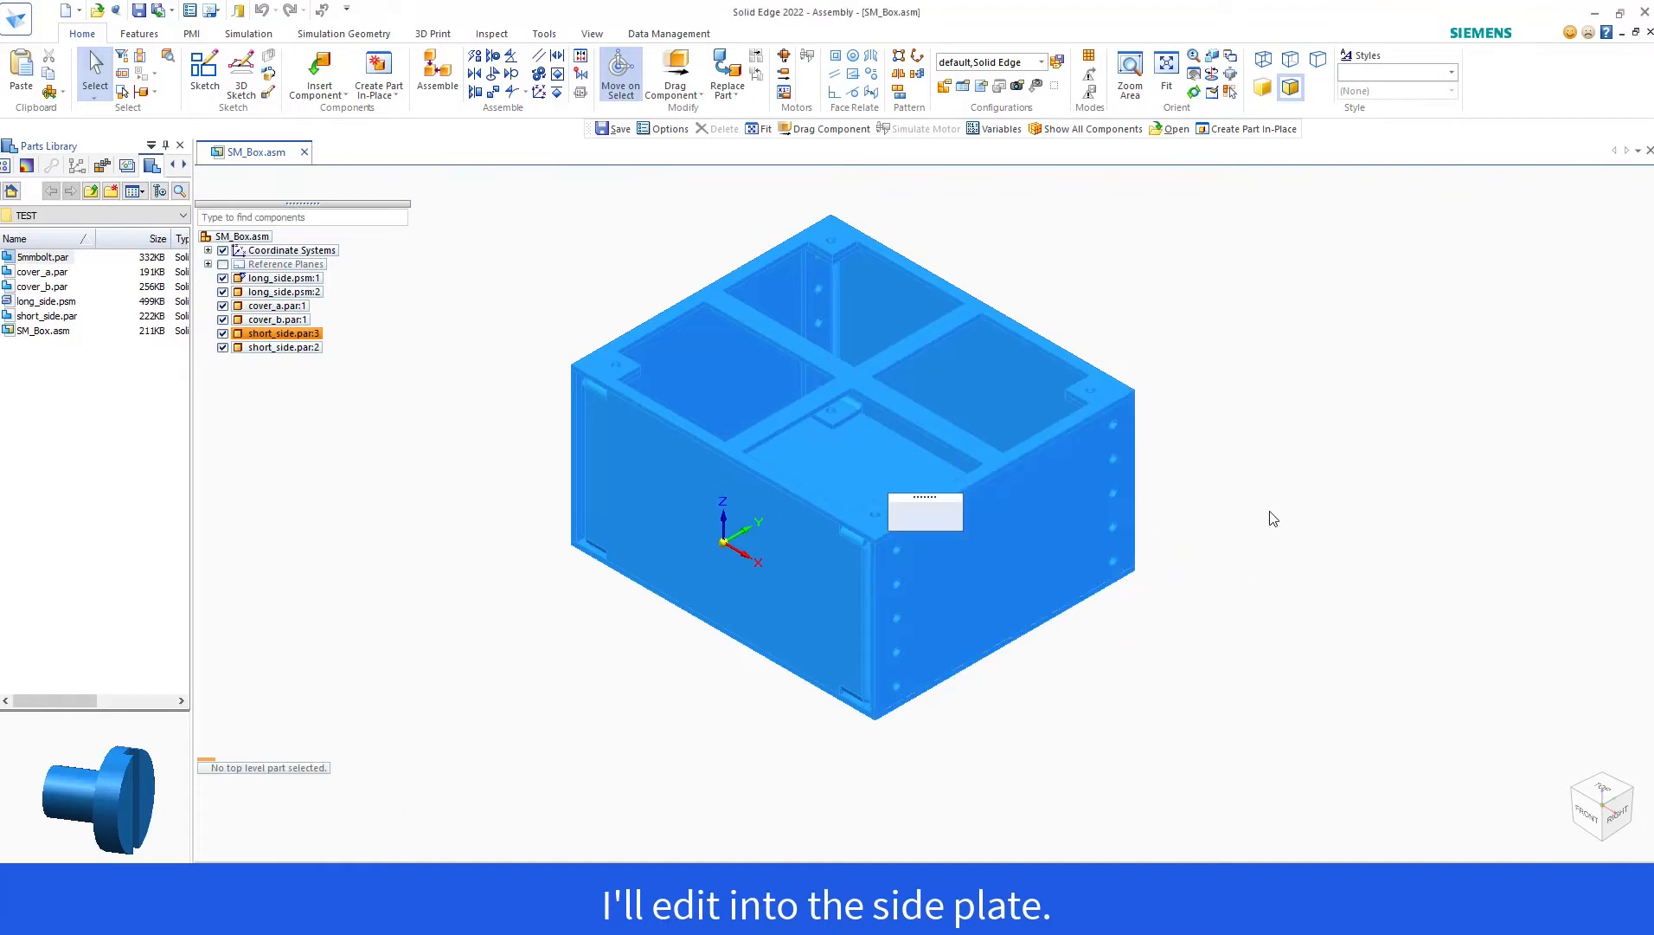
- Edit the short side in place, review its 5mm_screw capture fit groups, and return to SM_Box.asm
double_click(277, 332)
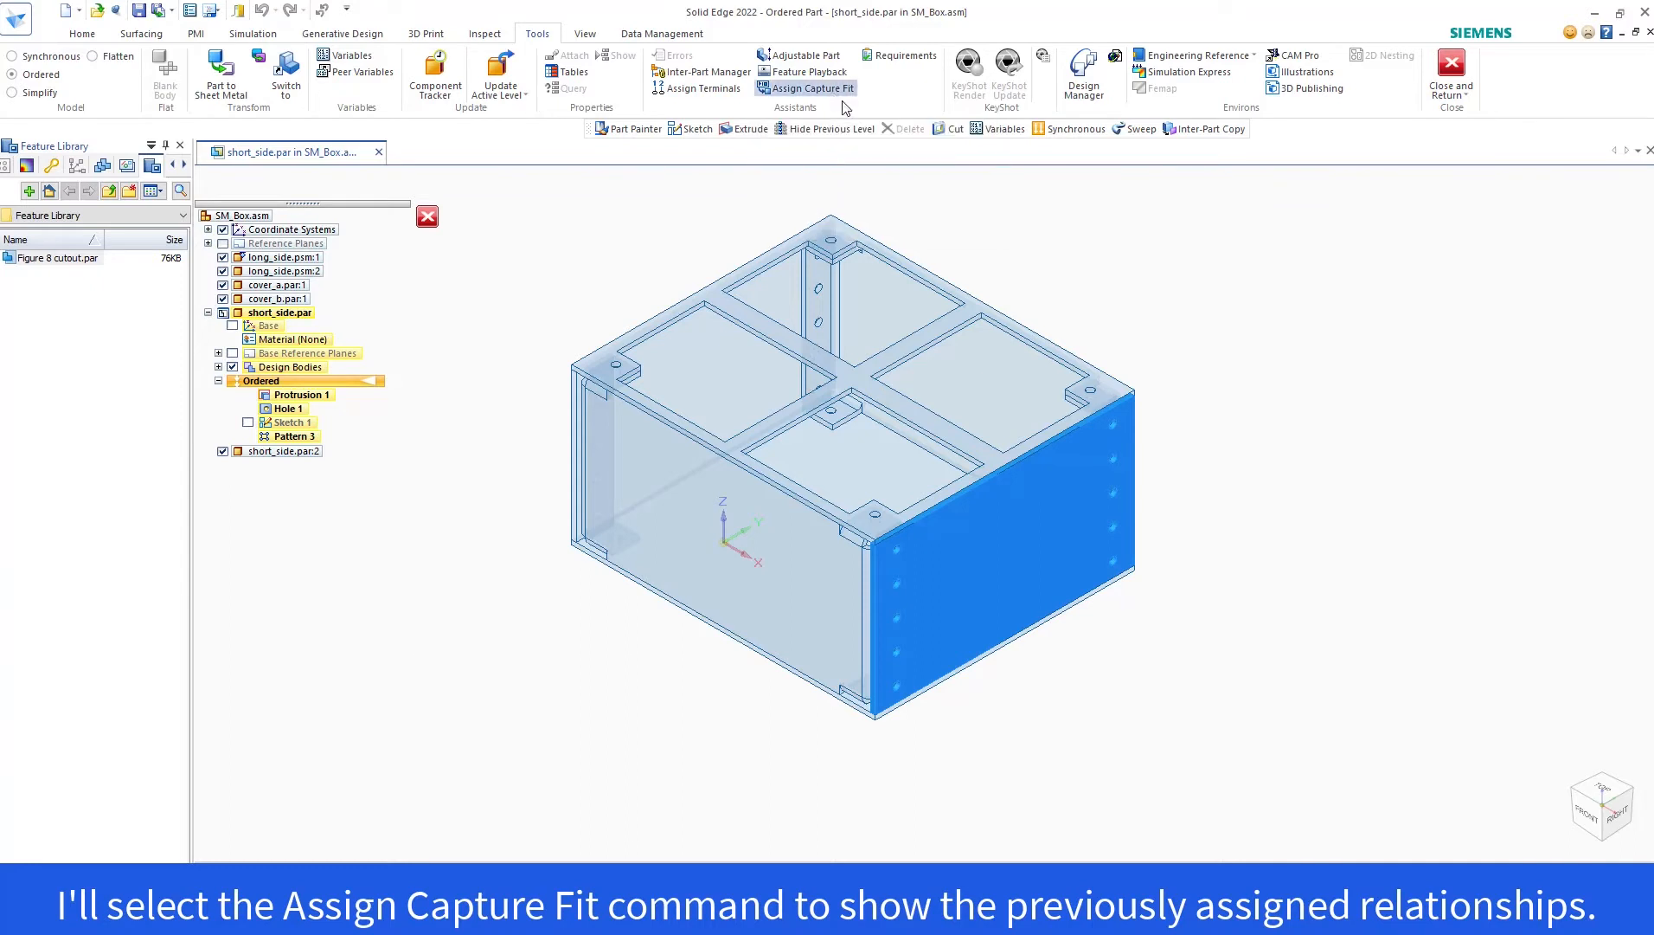
click(813, 87)
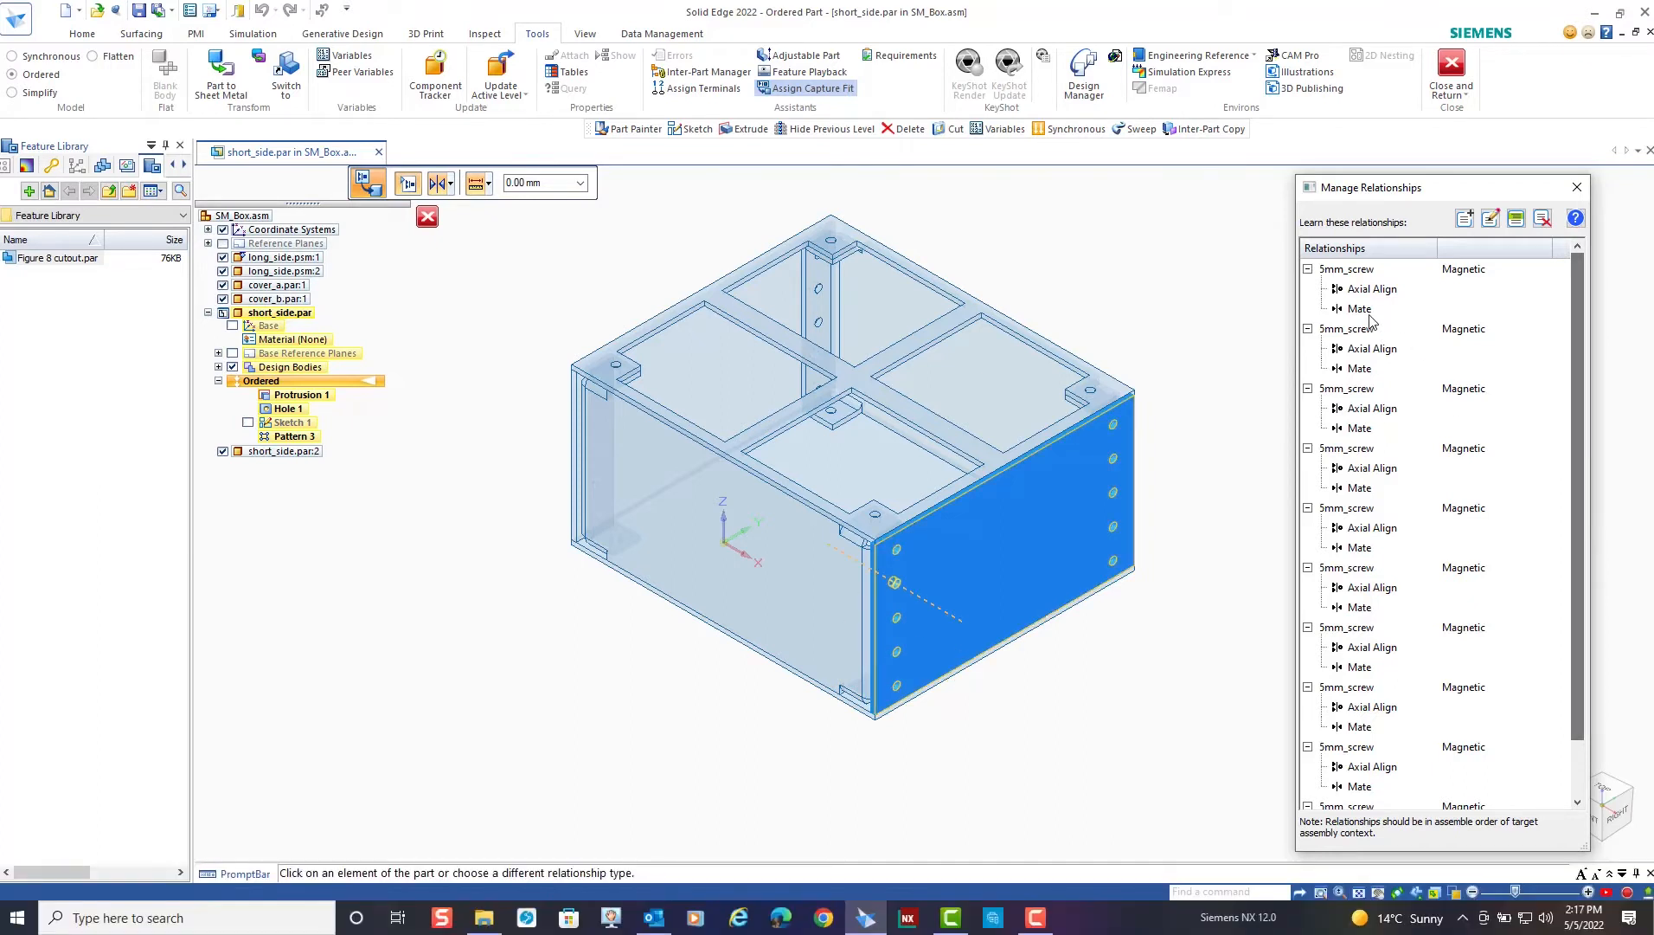
mouse_move(1358, 332)
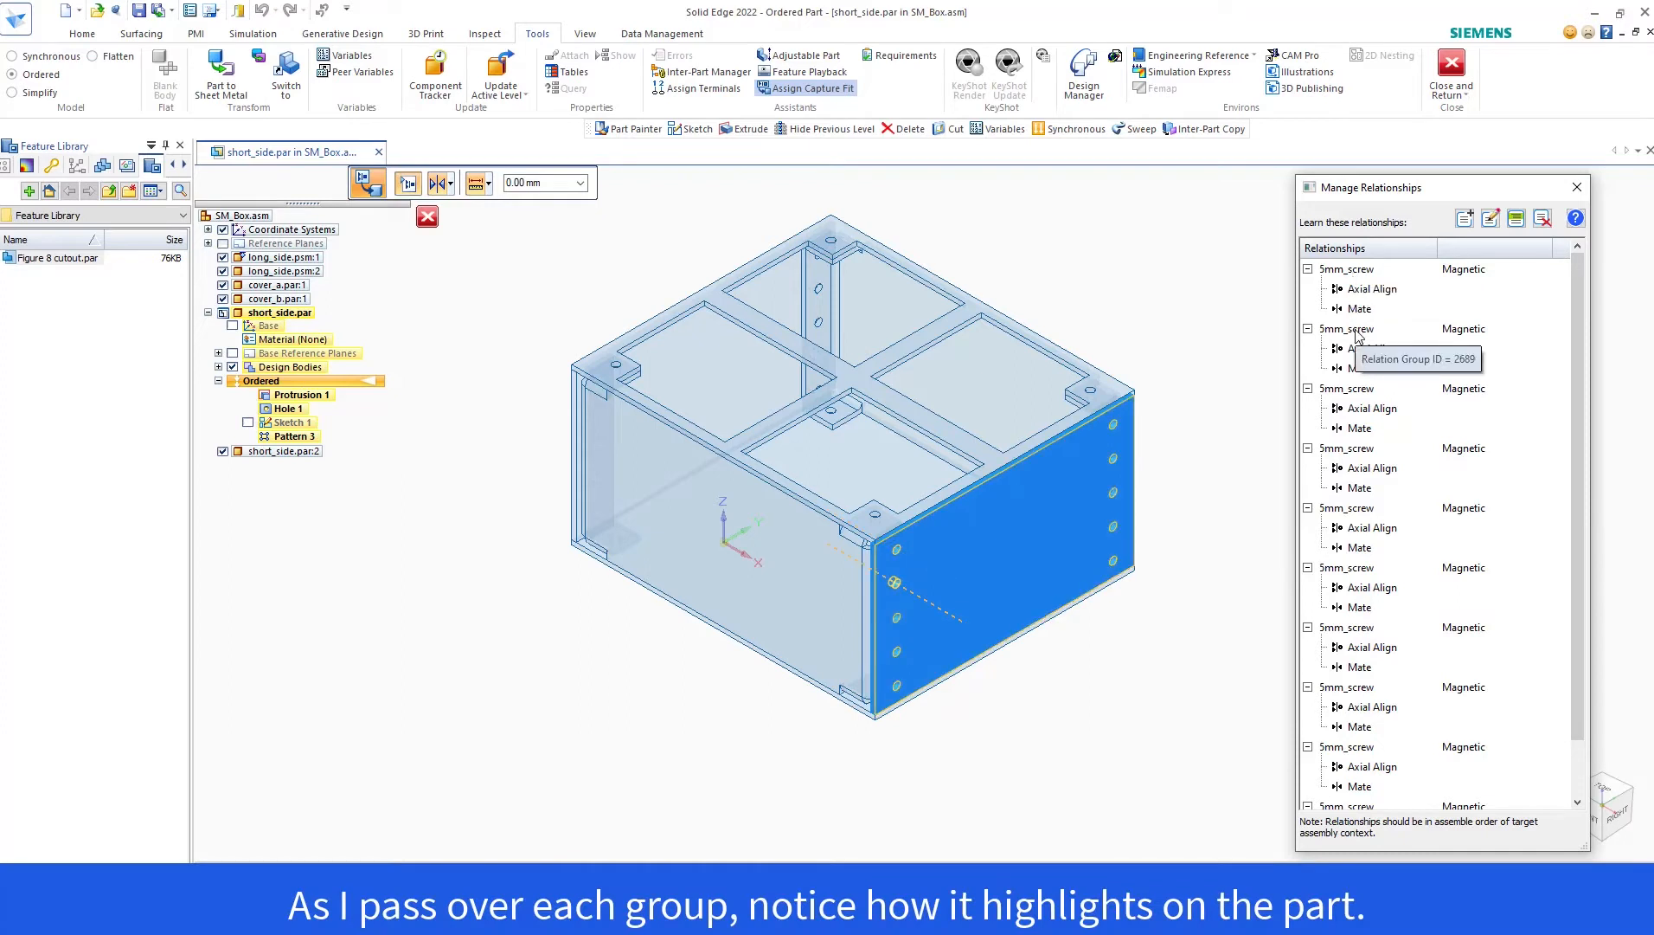
mouse_move(1348, 460)
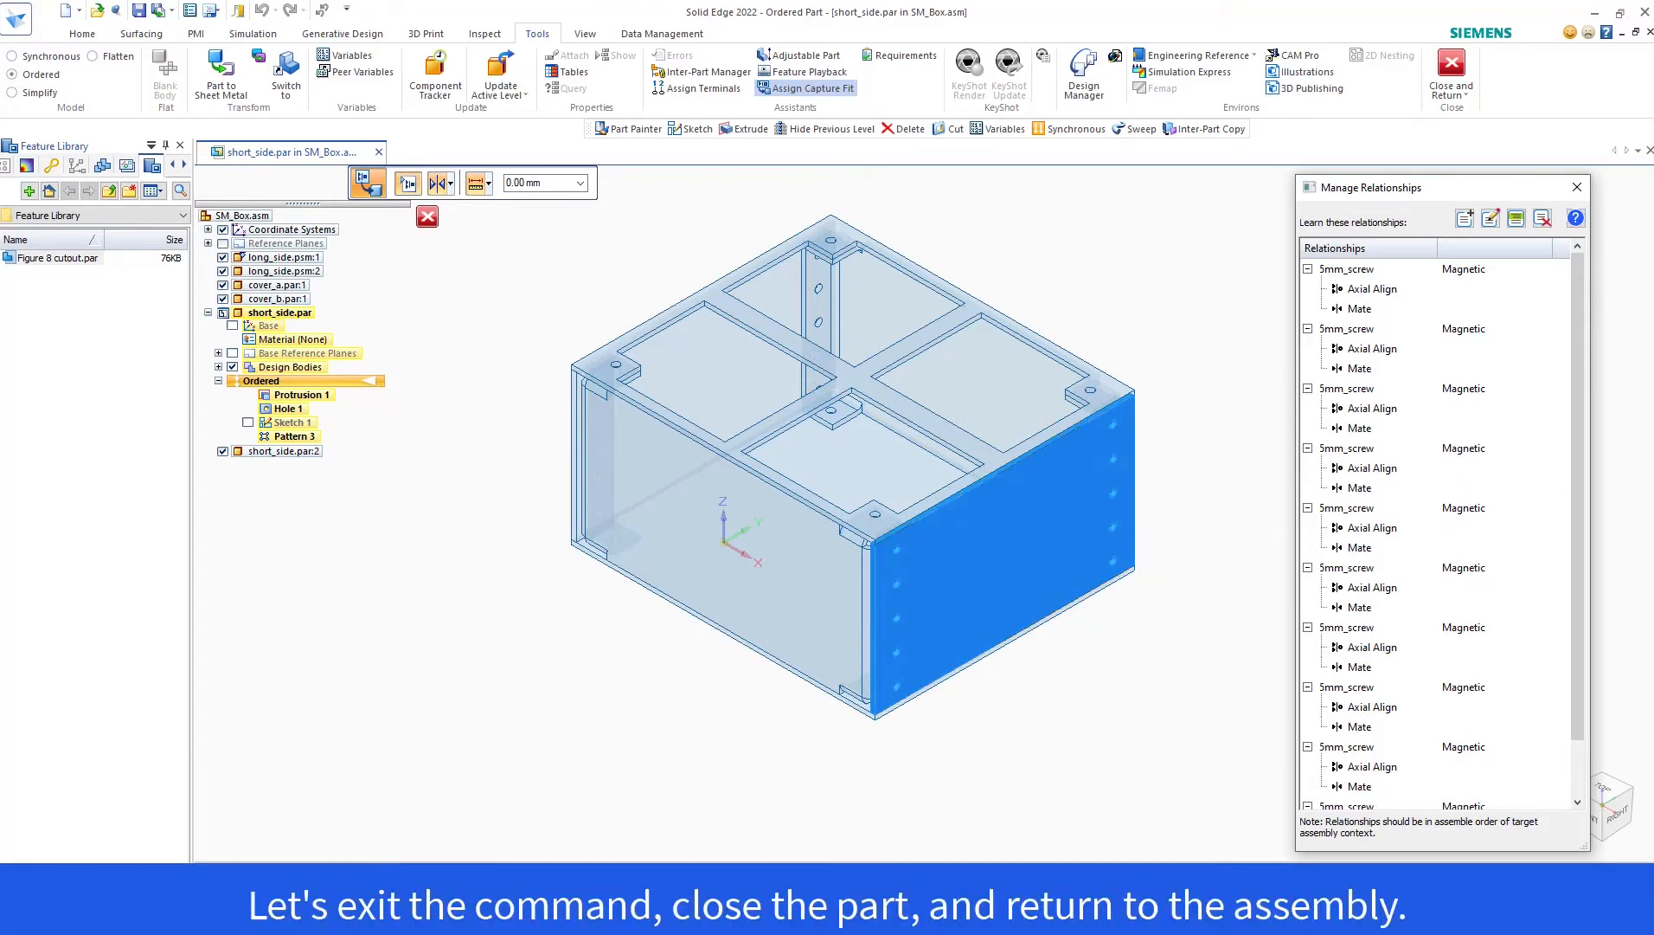
click(1577, 187)
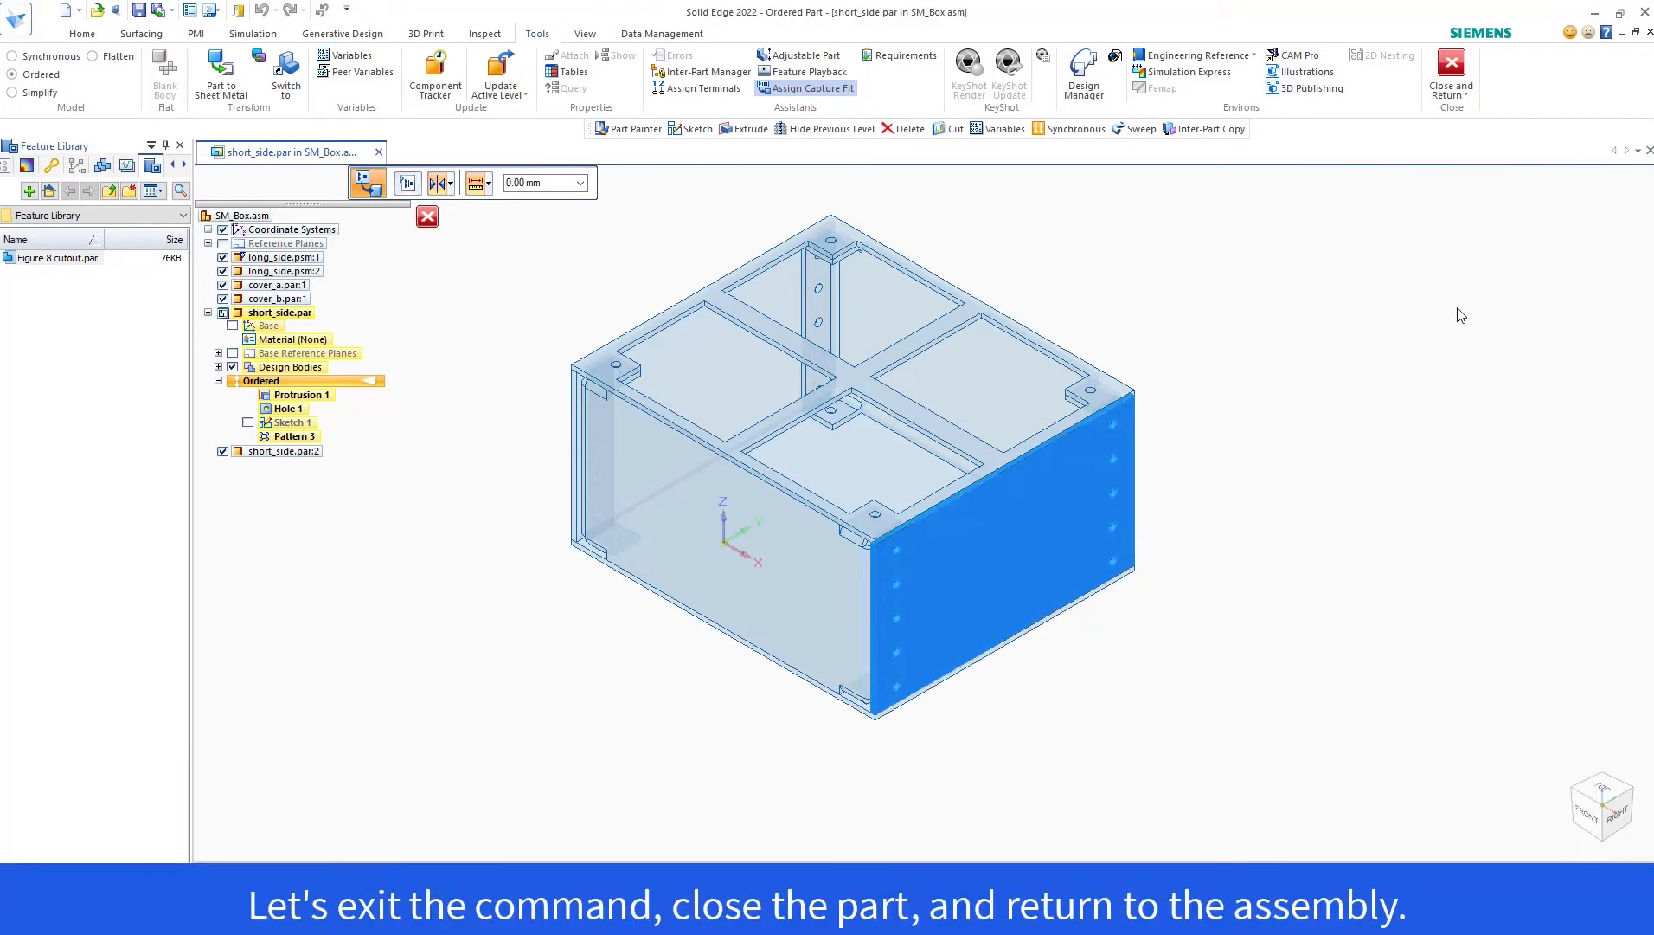
mouse_move(1450, 62)
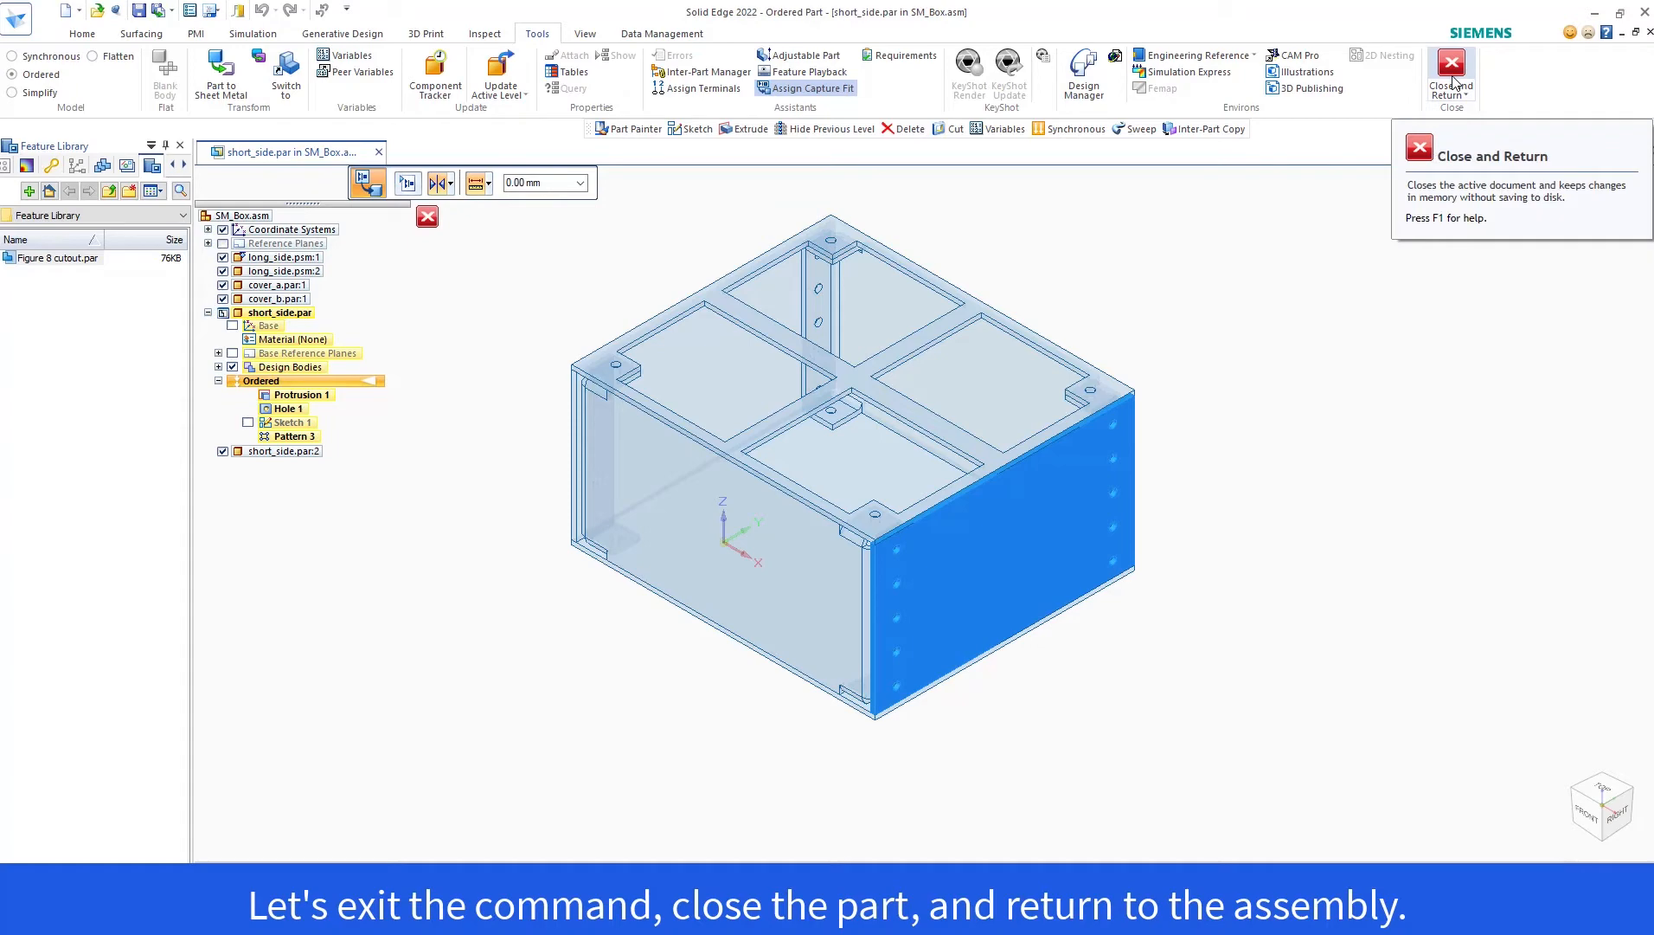
click(1450, 61)
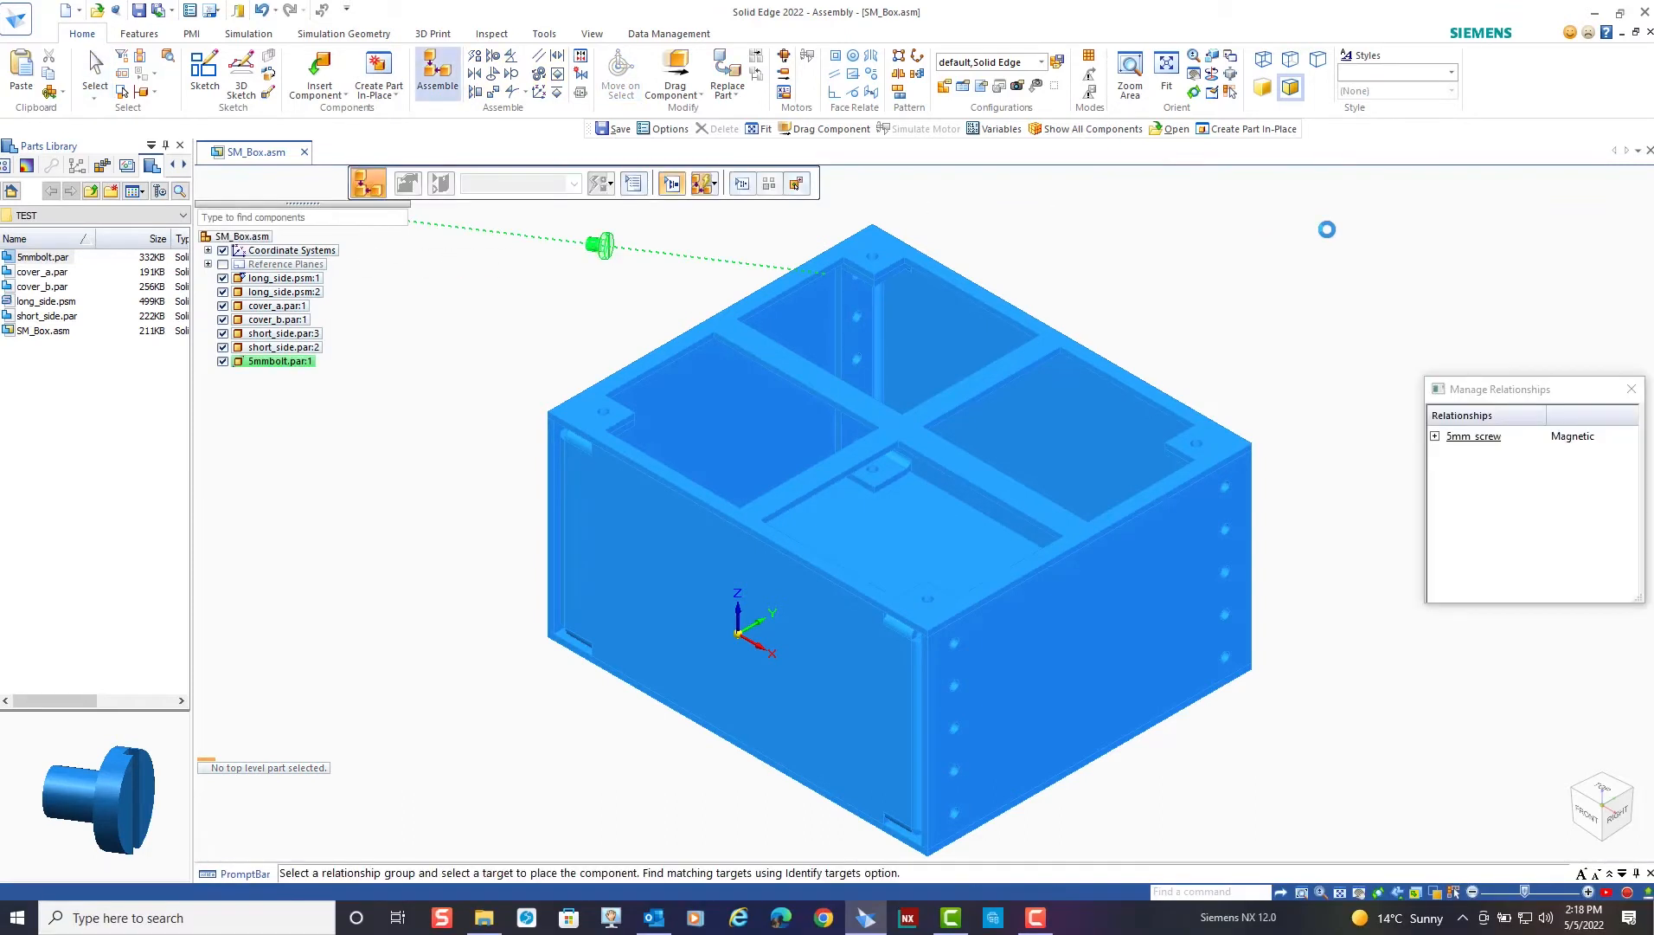
mouse_move(704, 182)
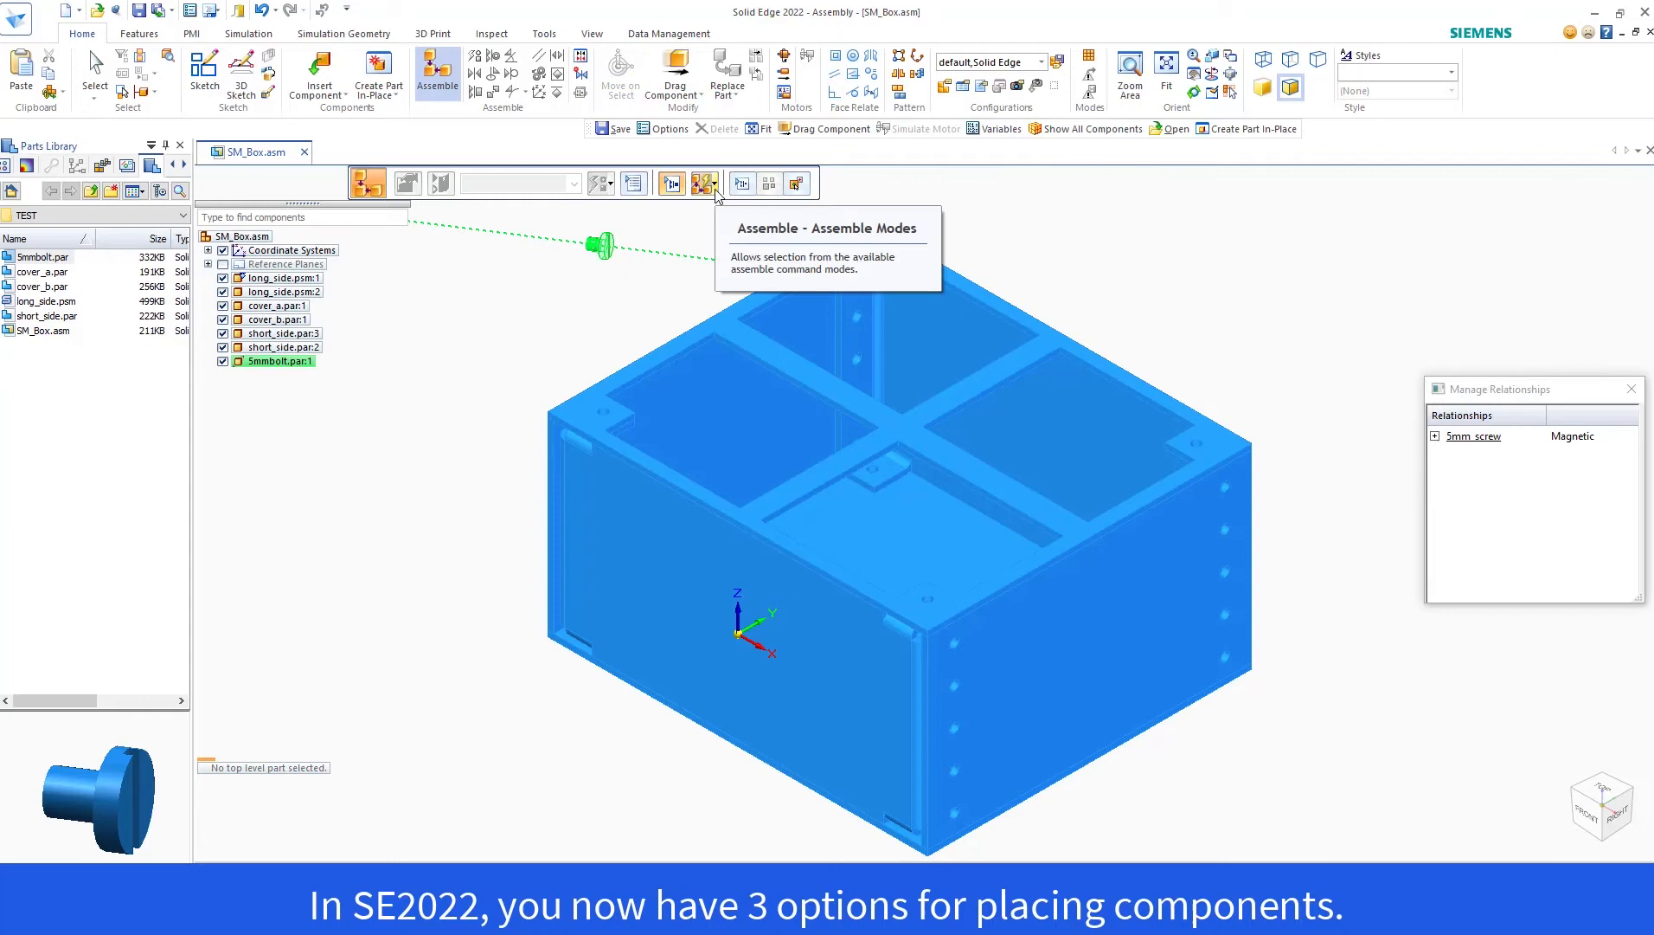
- Switch to Auto-Assemble mode and identify all holes matching the 5mm_screw group
click(704, 182)
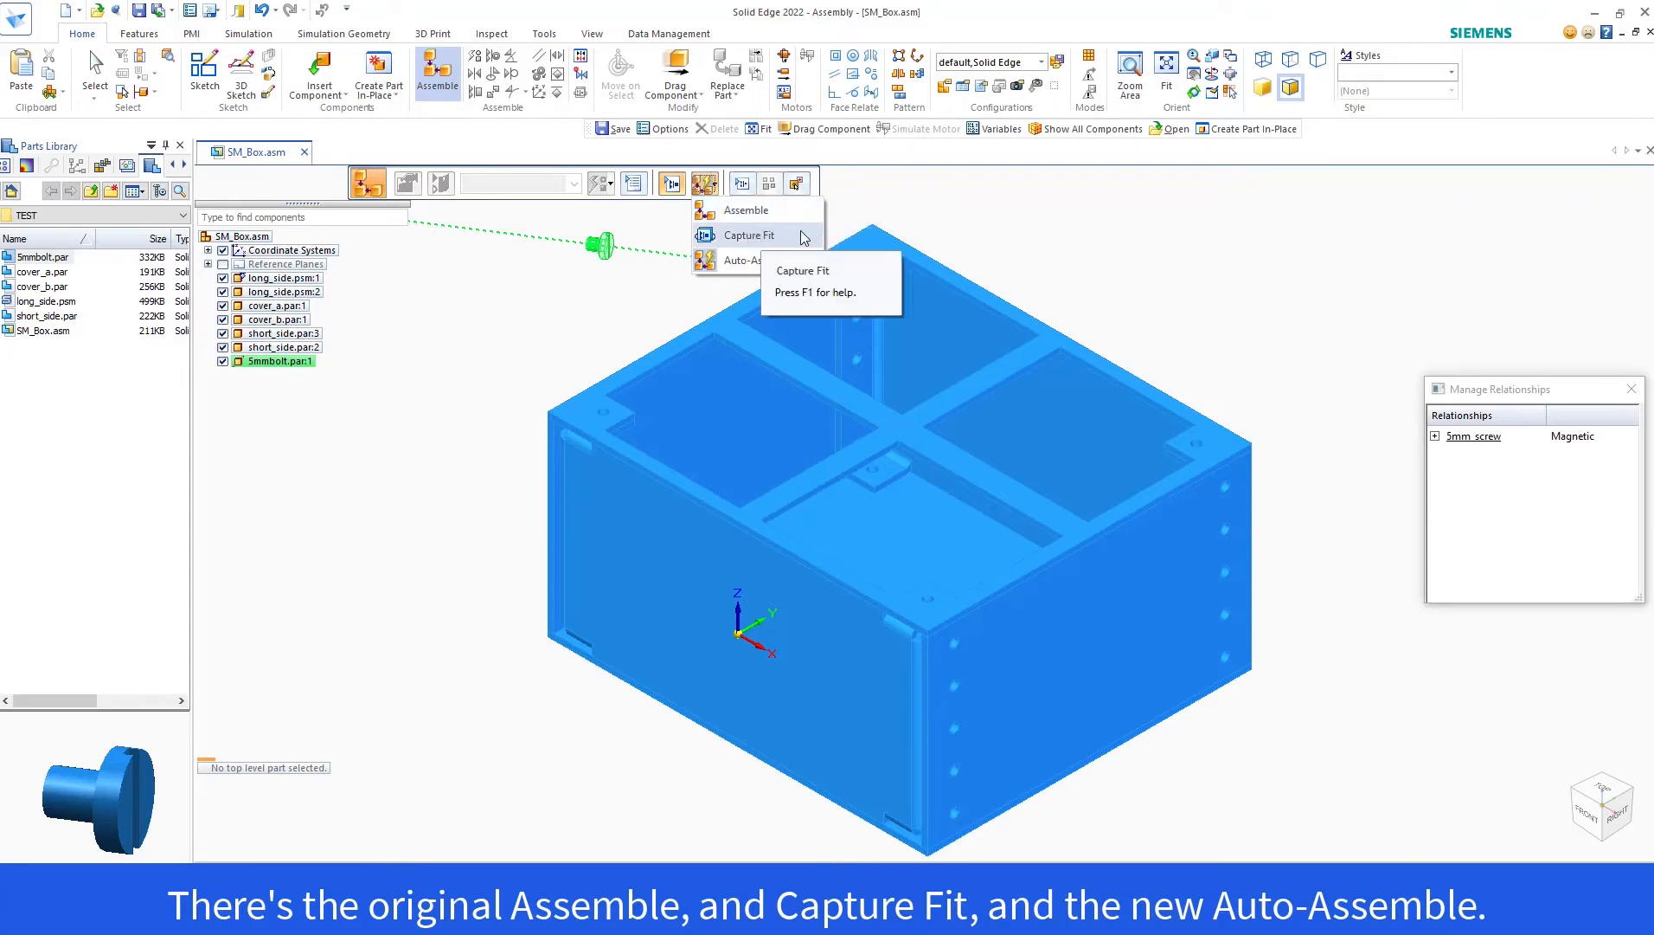
mouse_move(783, 259)
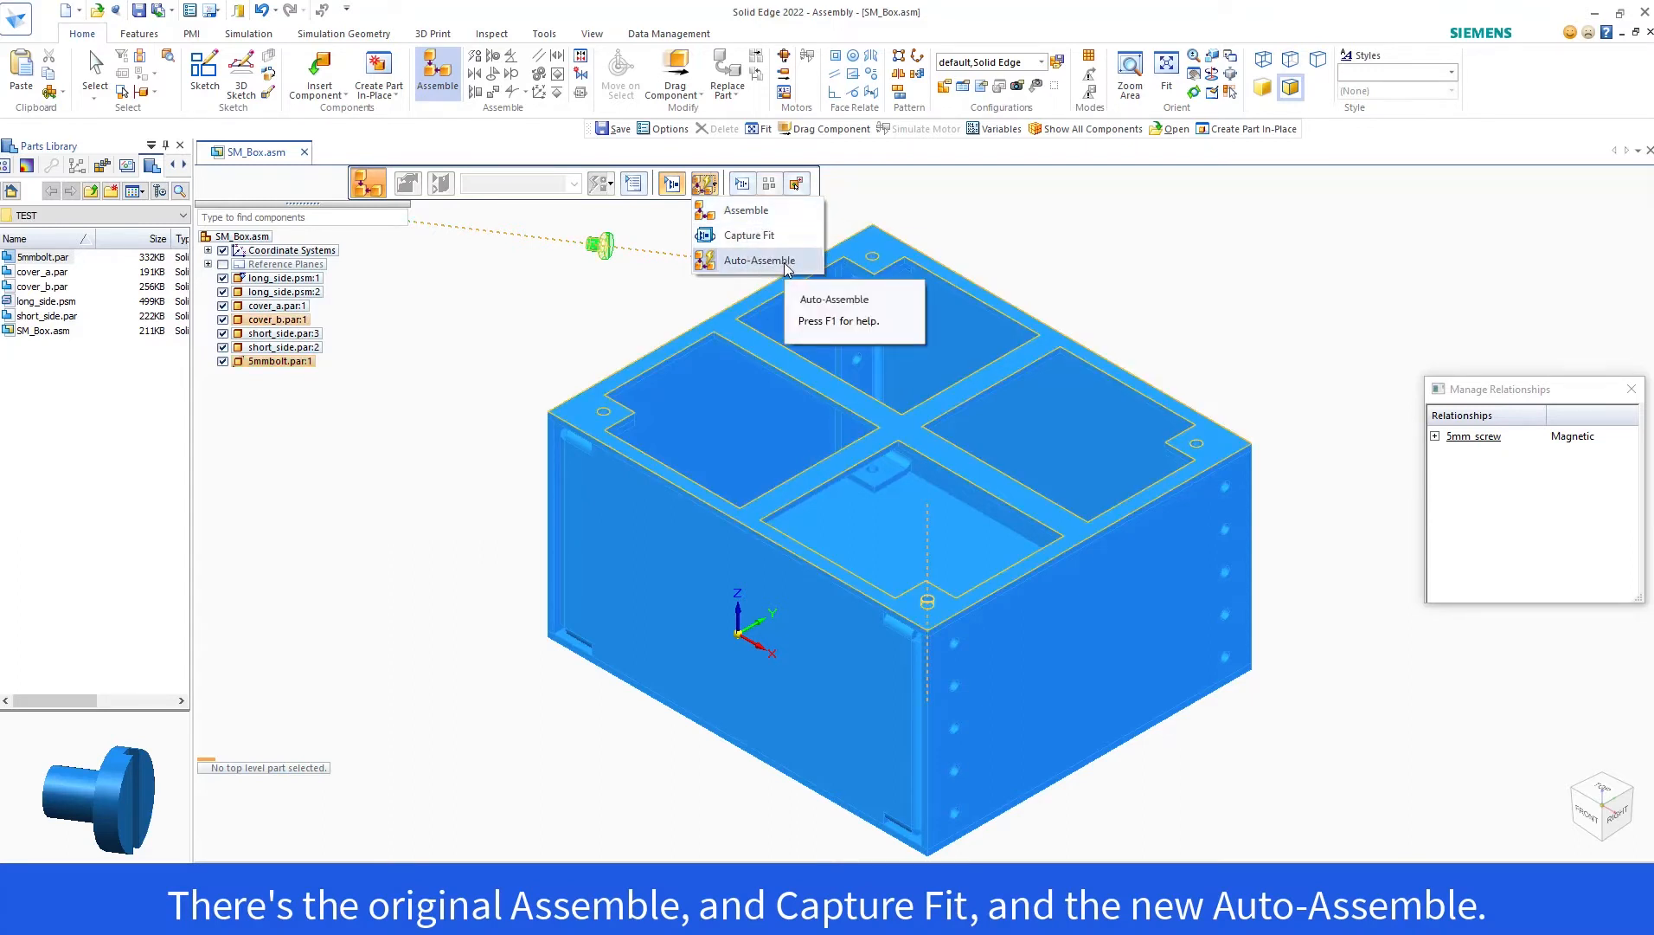
click(758, 259)
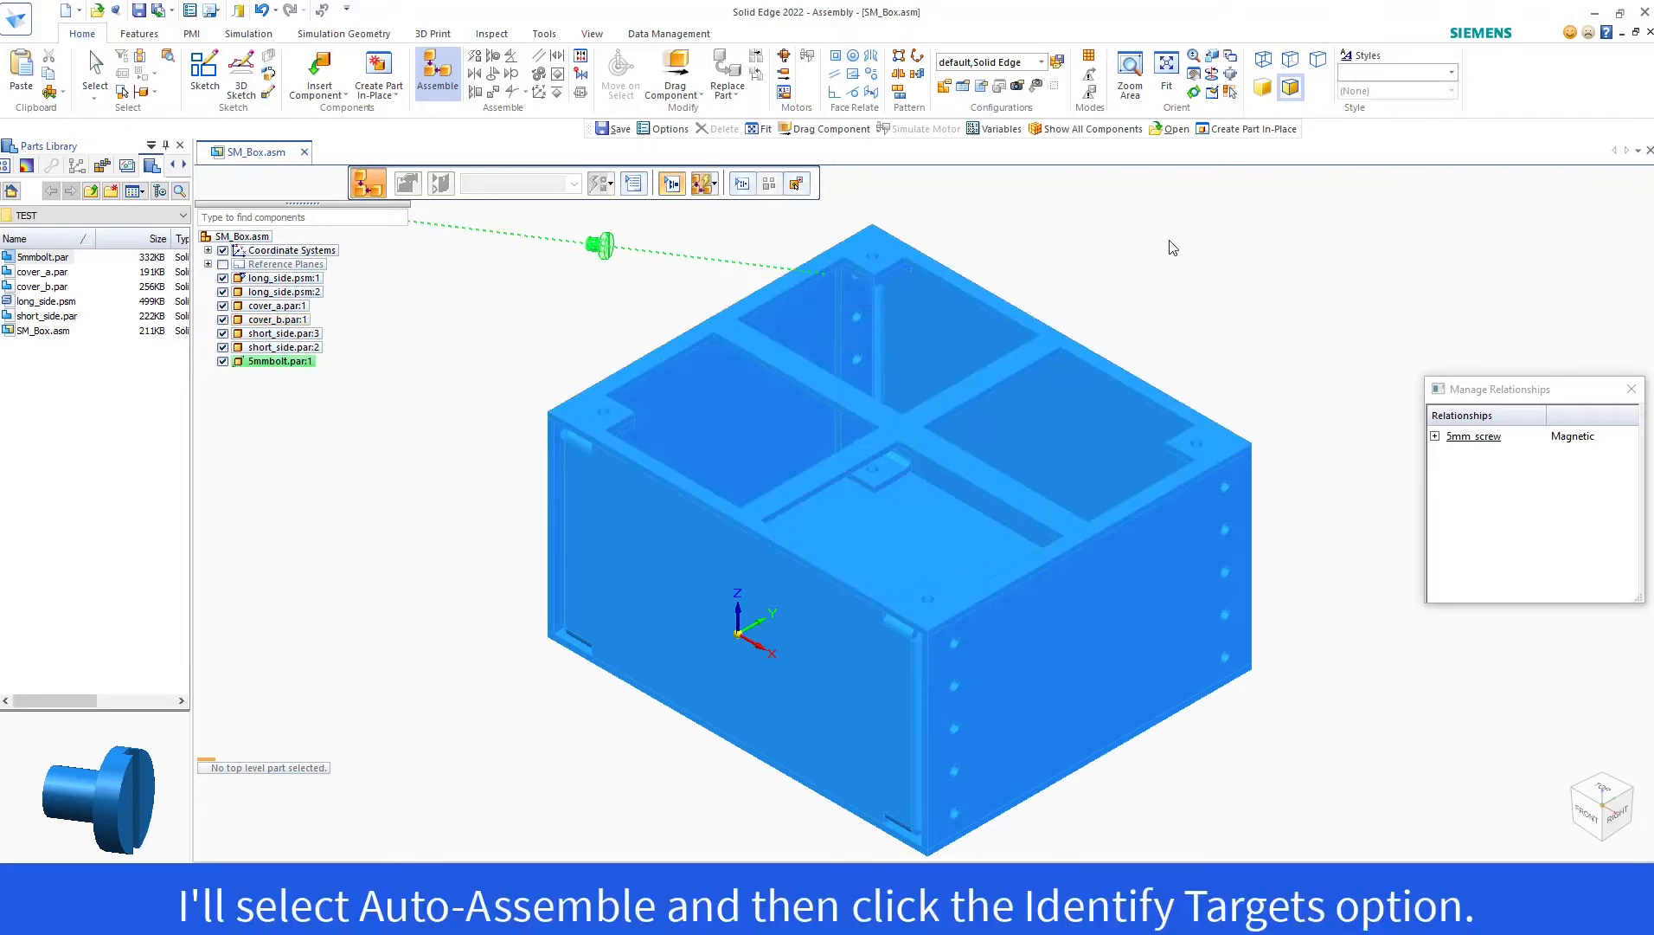
mouse_move(741, 182)
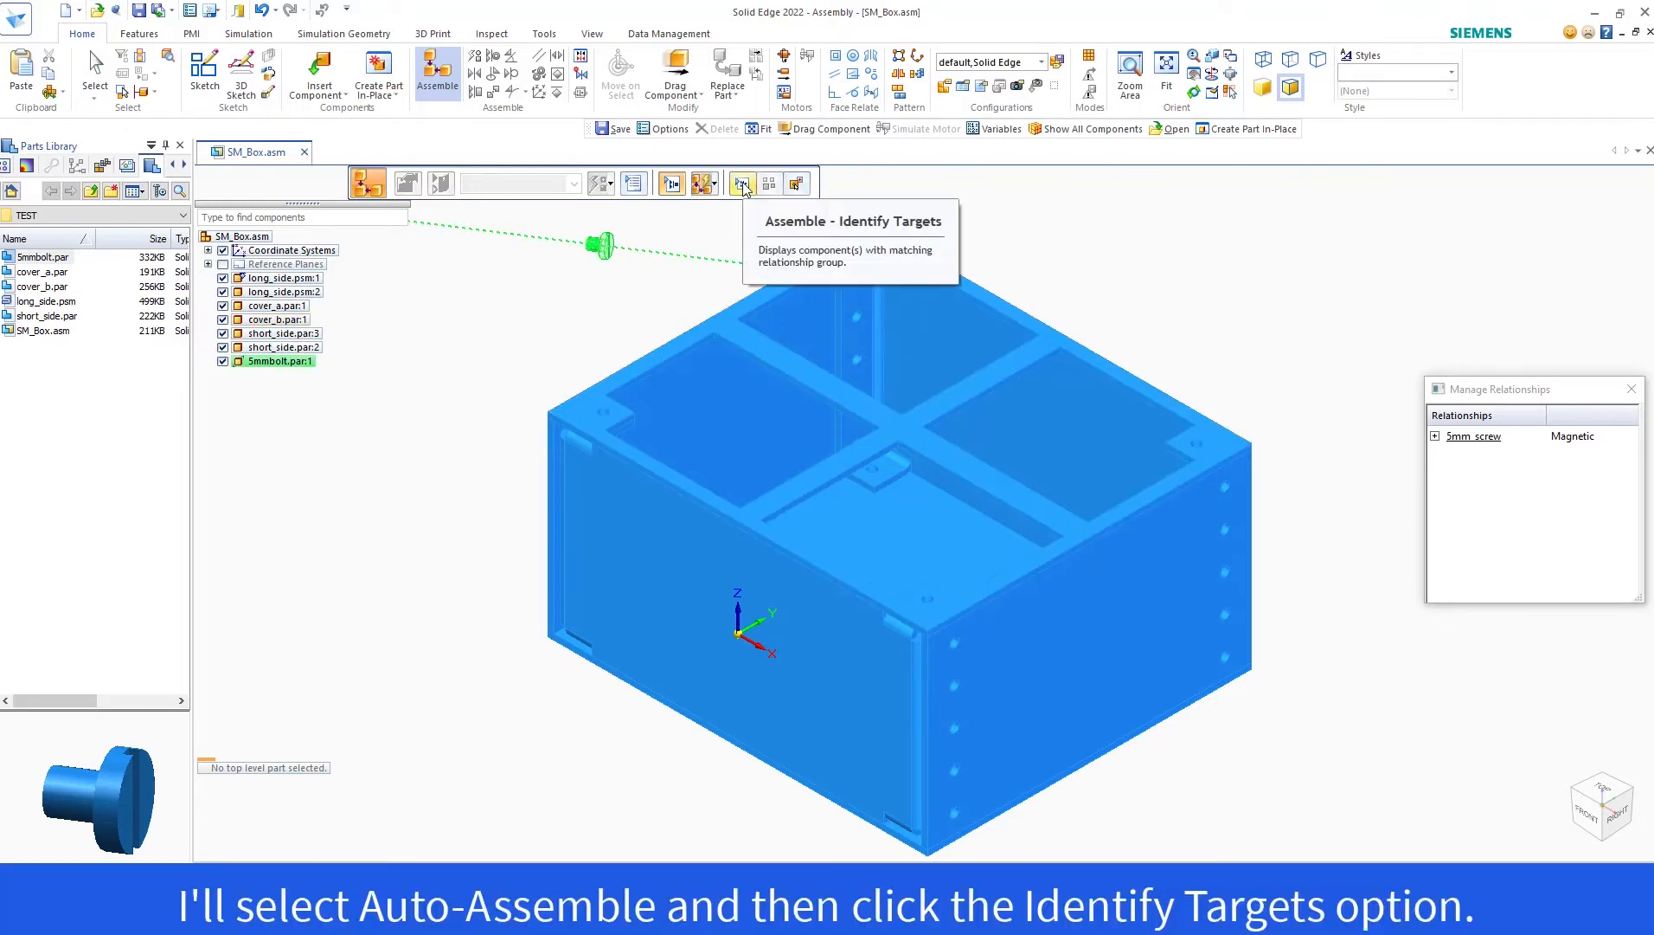
click(742, 183)
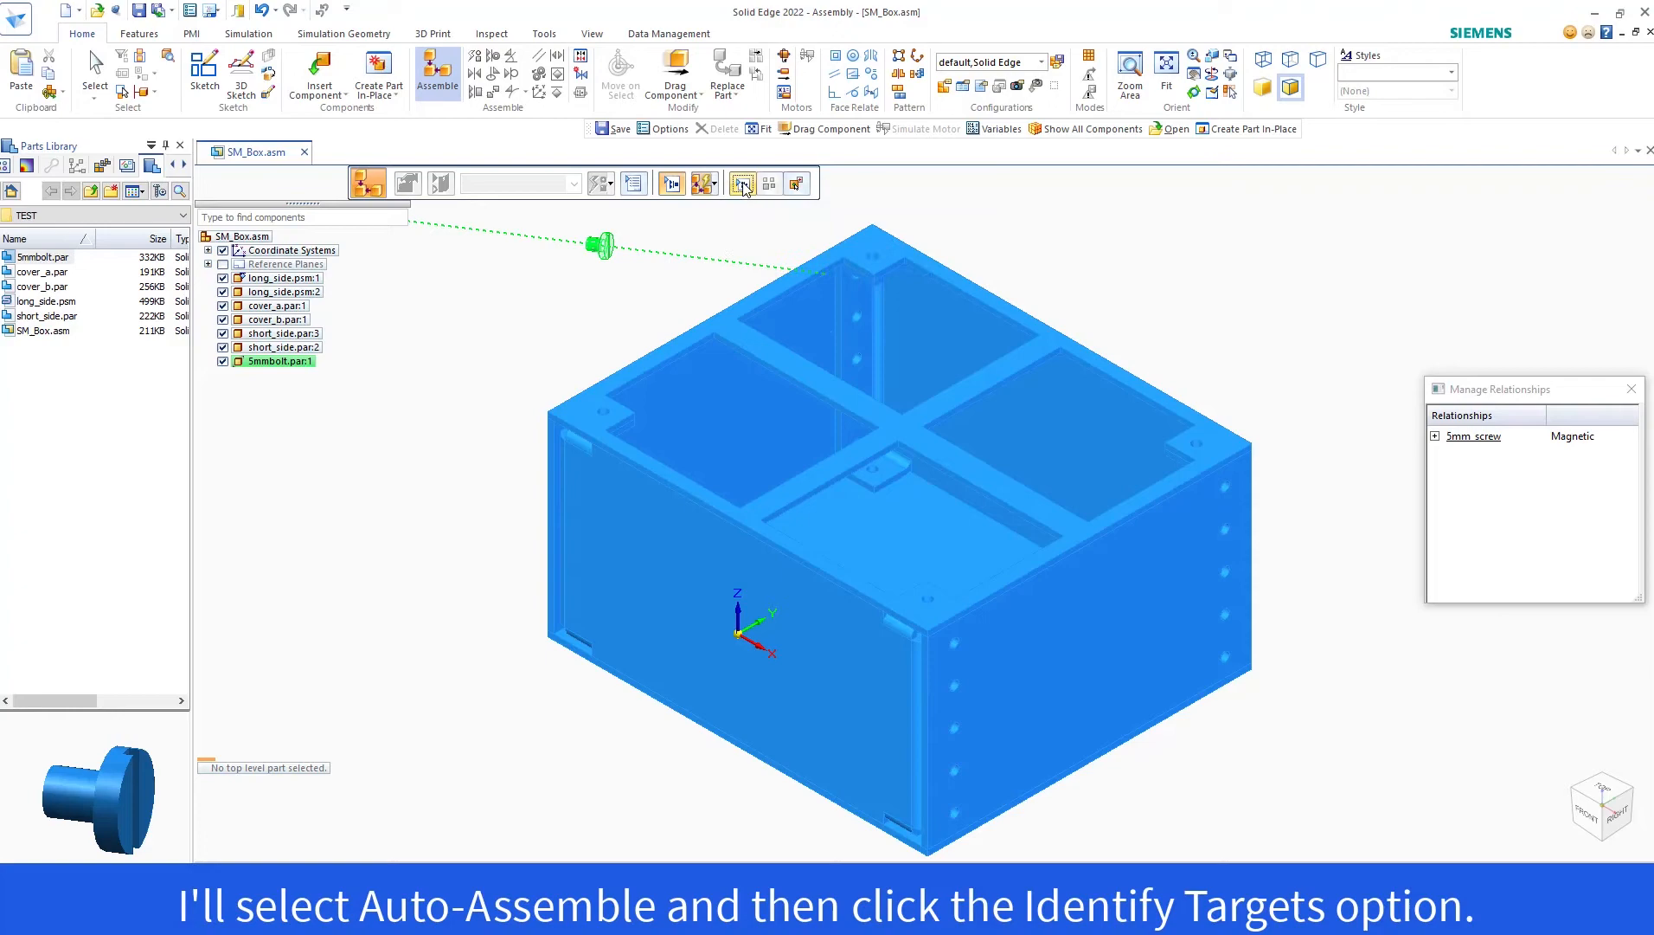
click(743, 181)
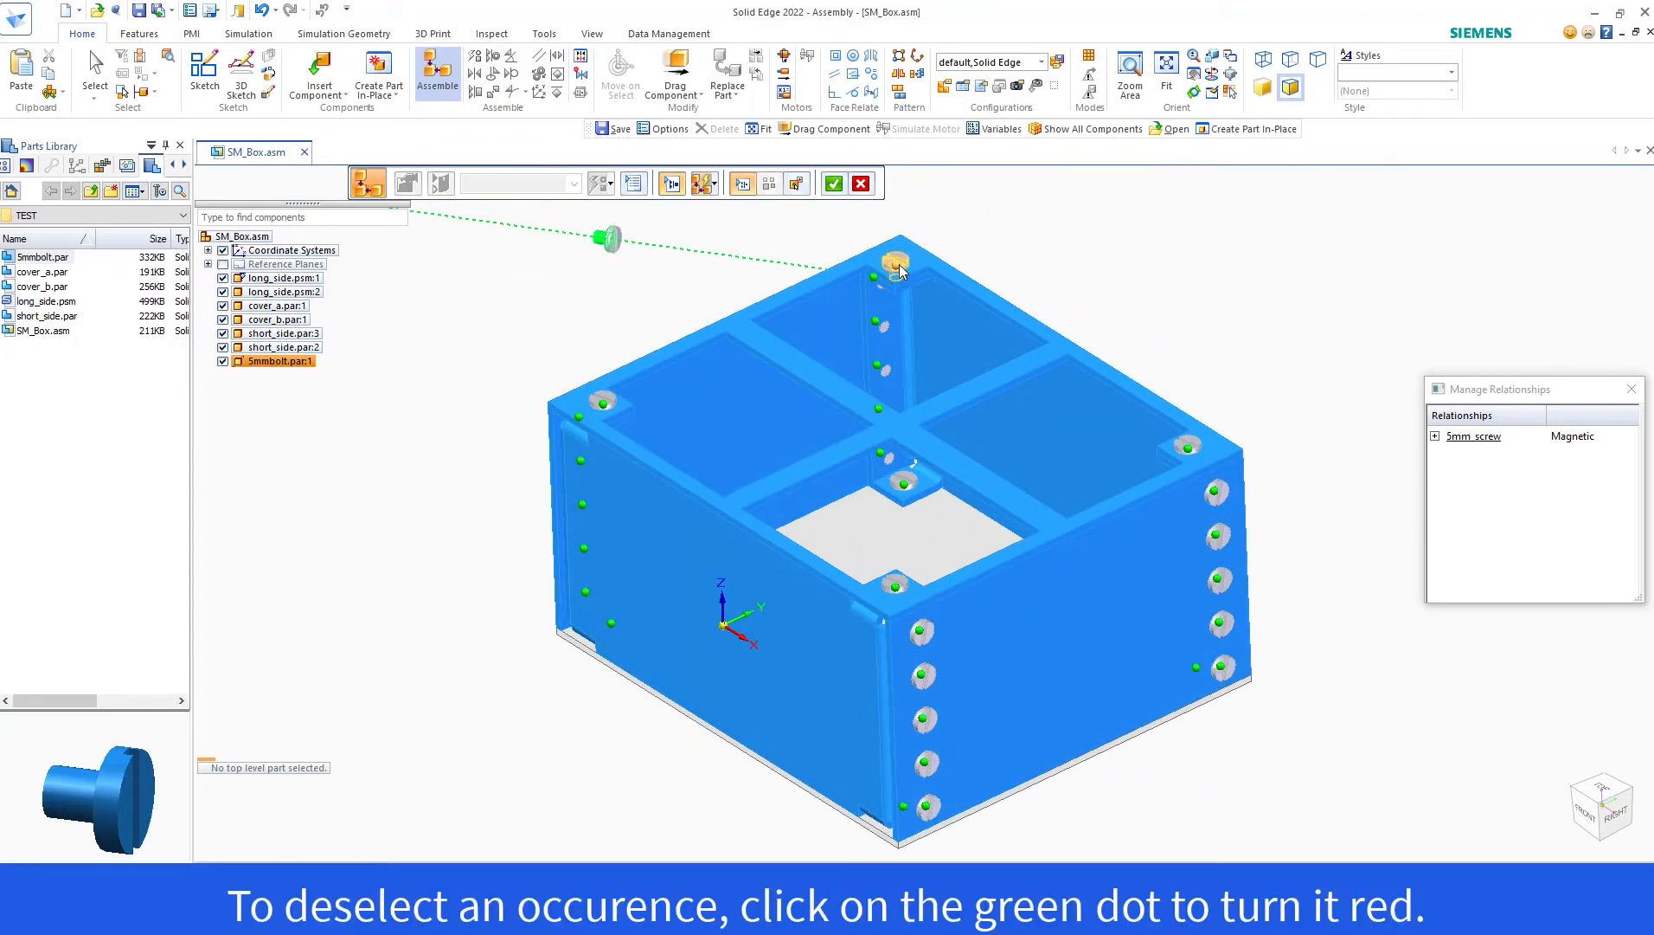
click(897, 260)
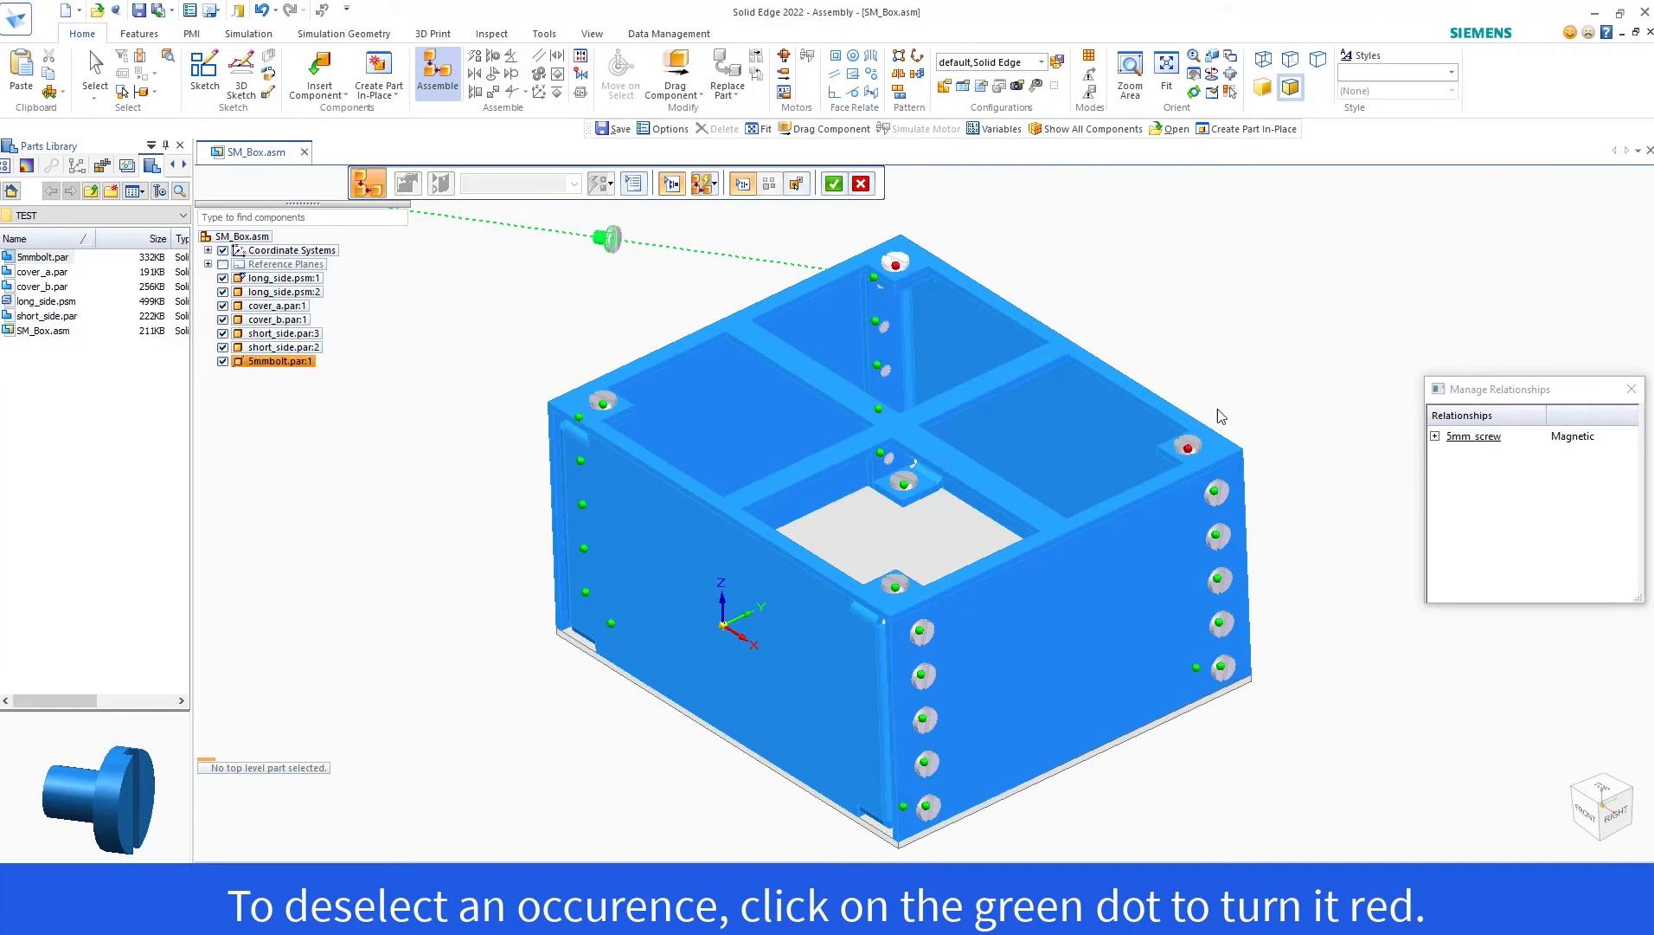
click(1187, 446)
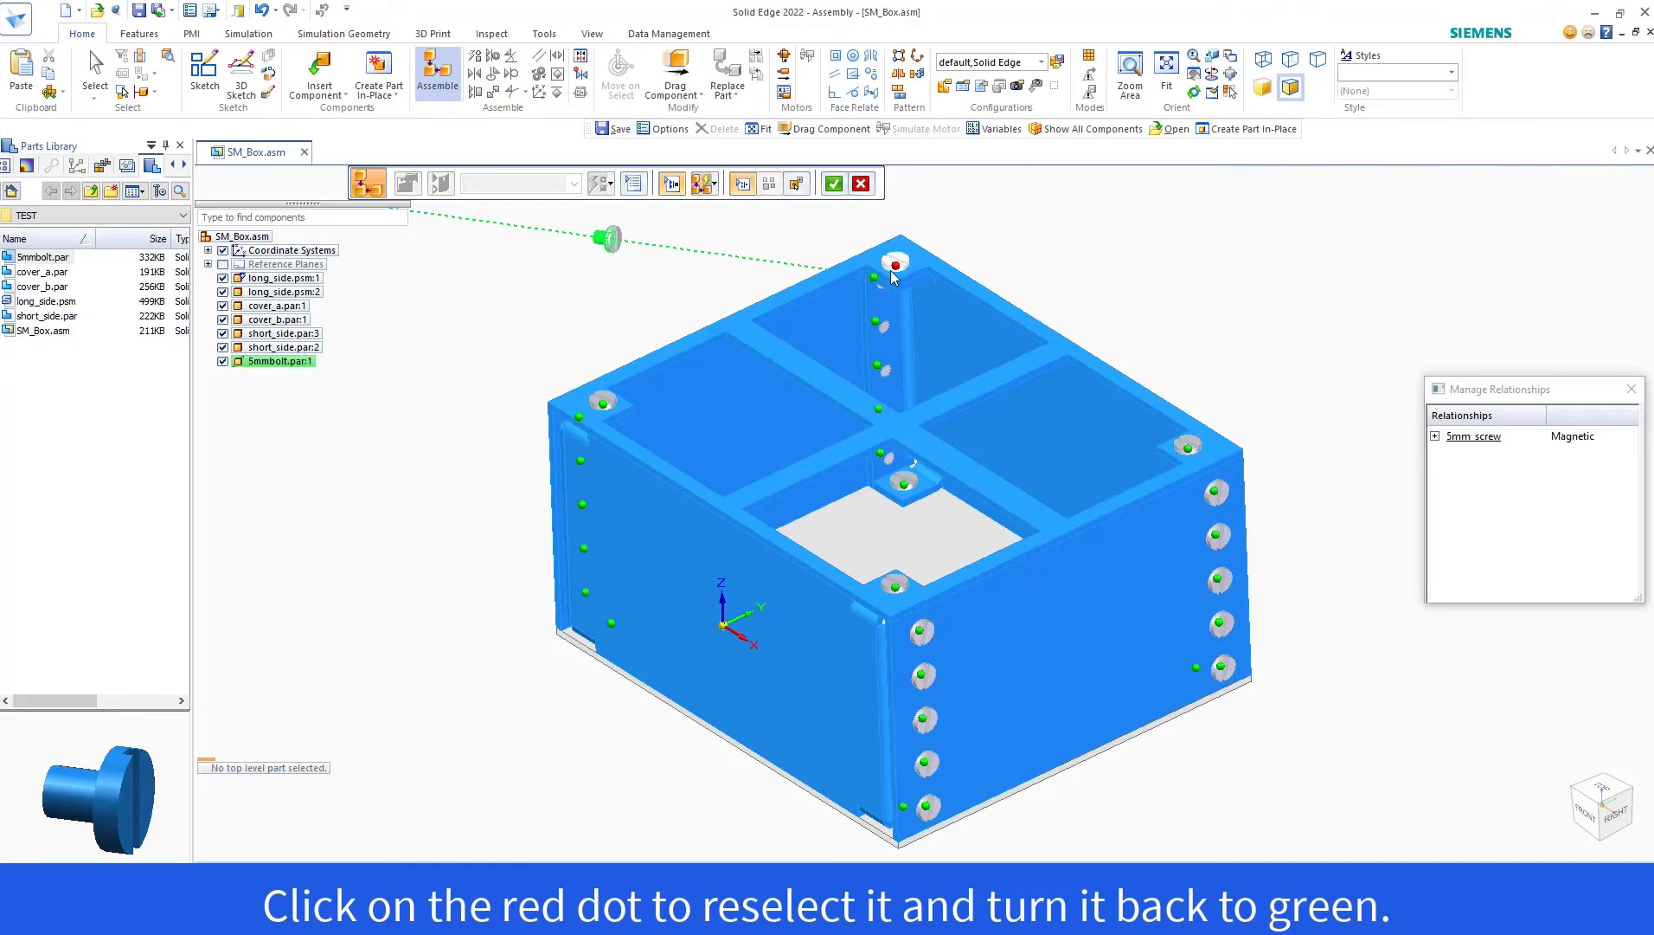
click(897, 263)
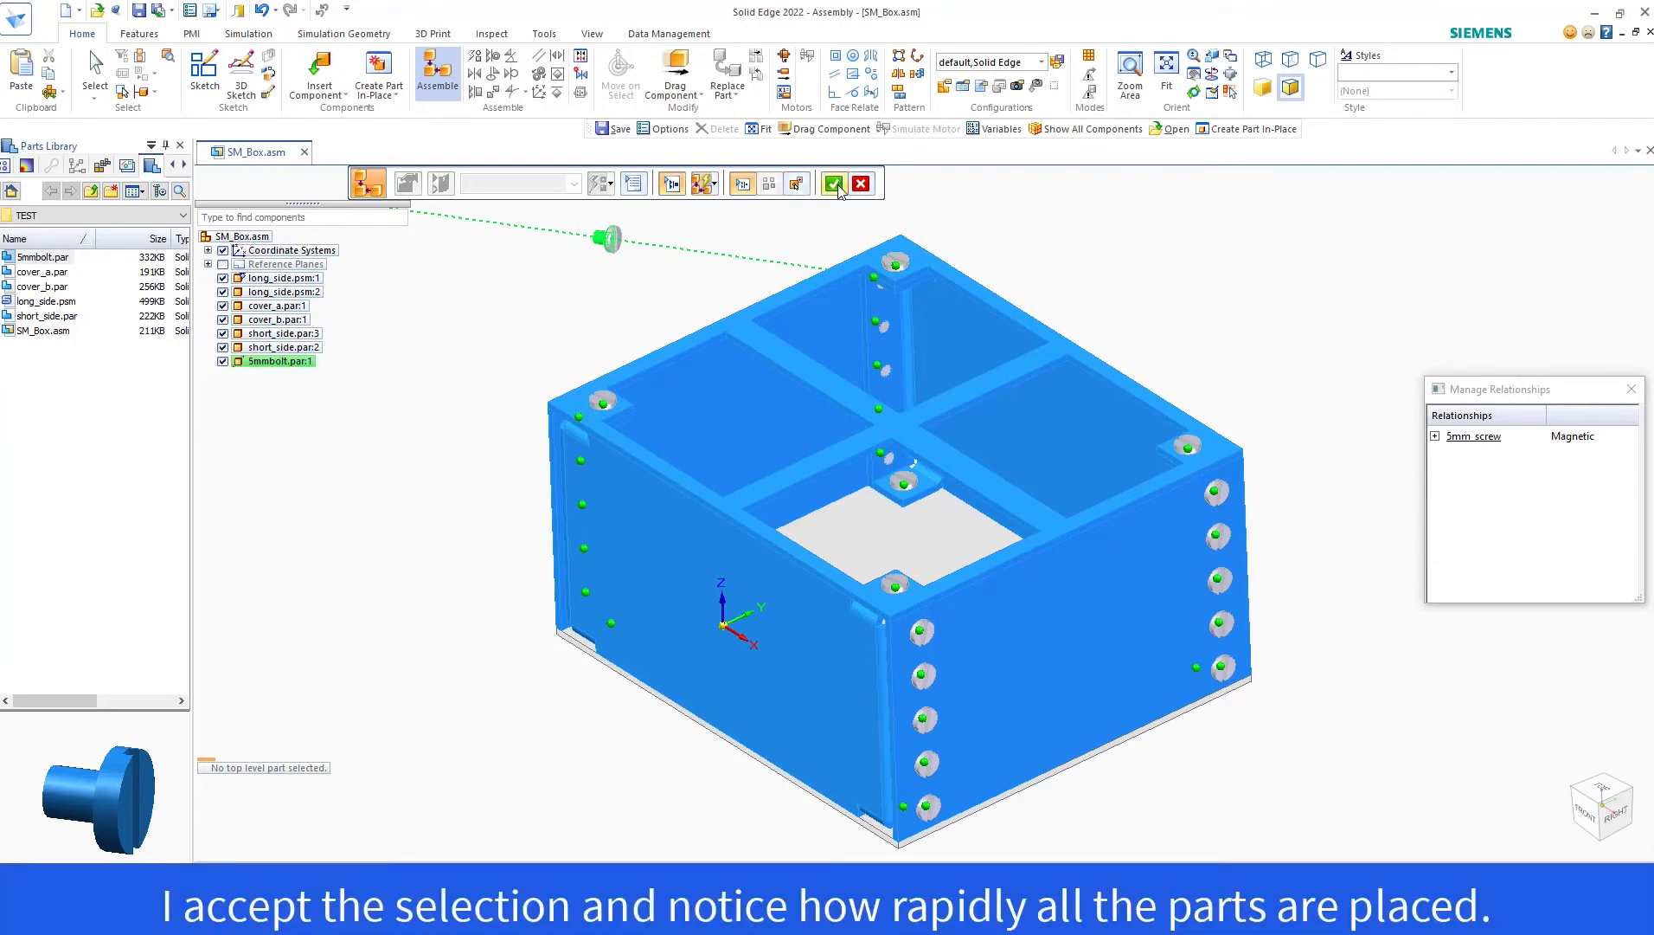
- Accept the targets so 5mm bolts fill all 28 matching holes
click(834, 184)
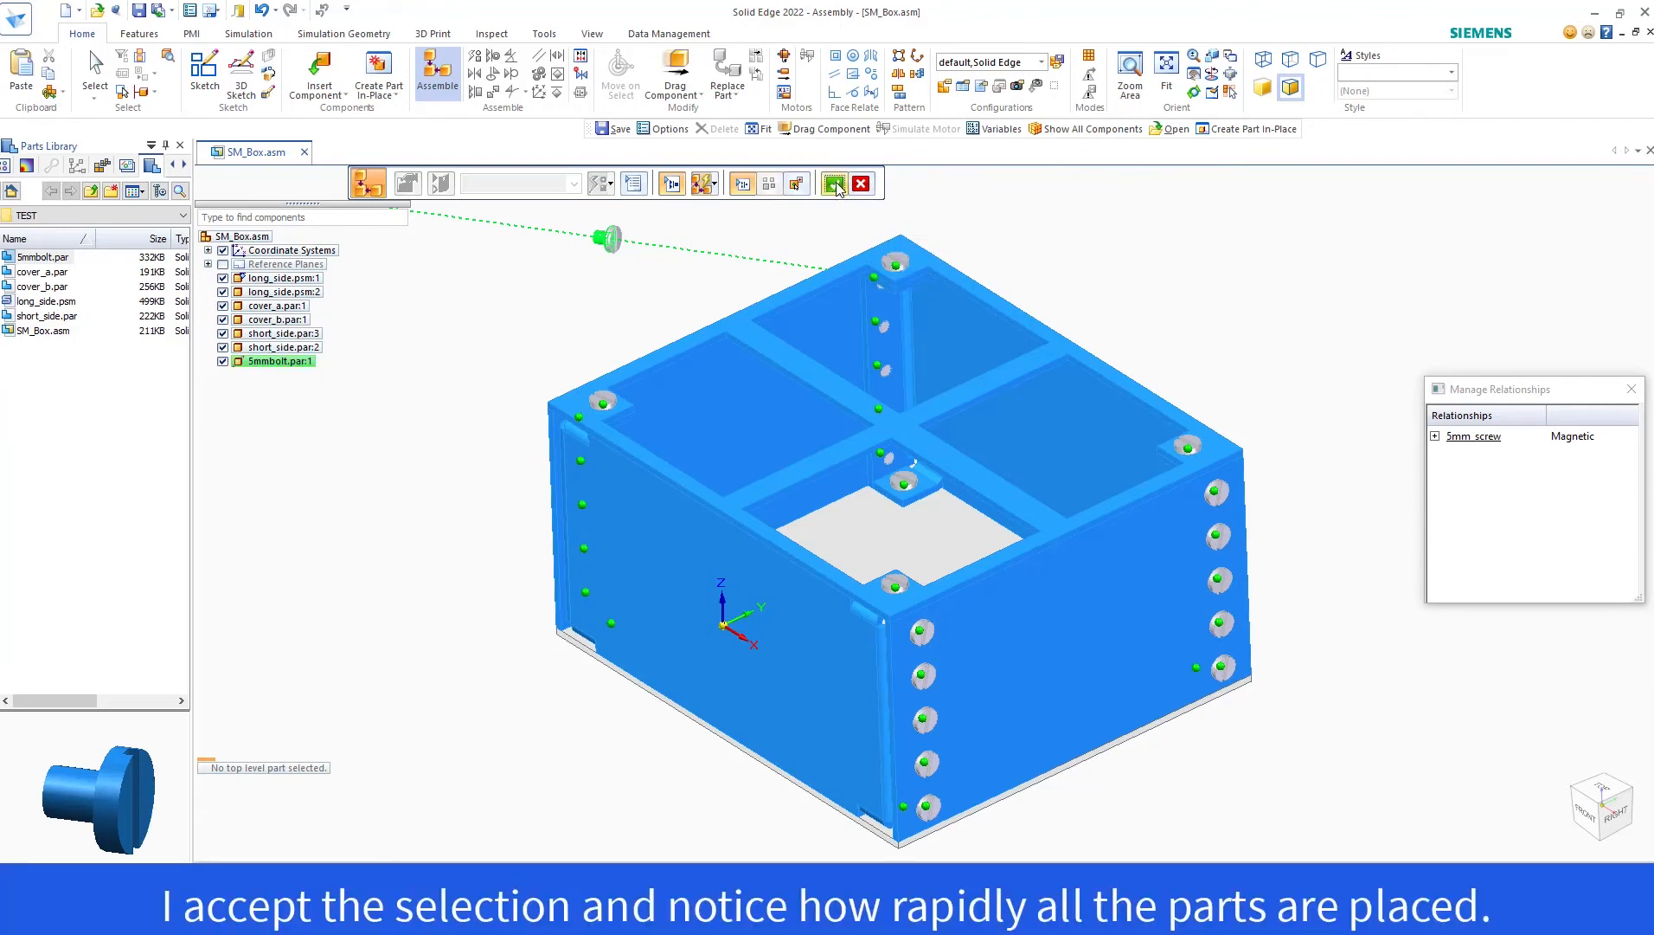
click(834, 181)
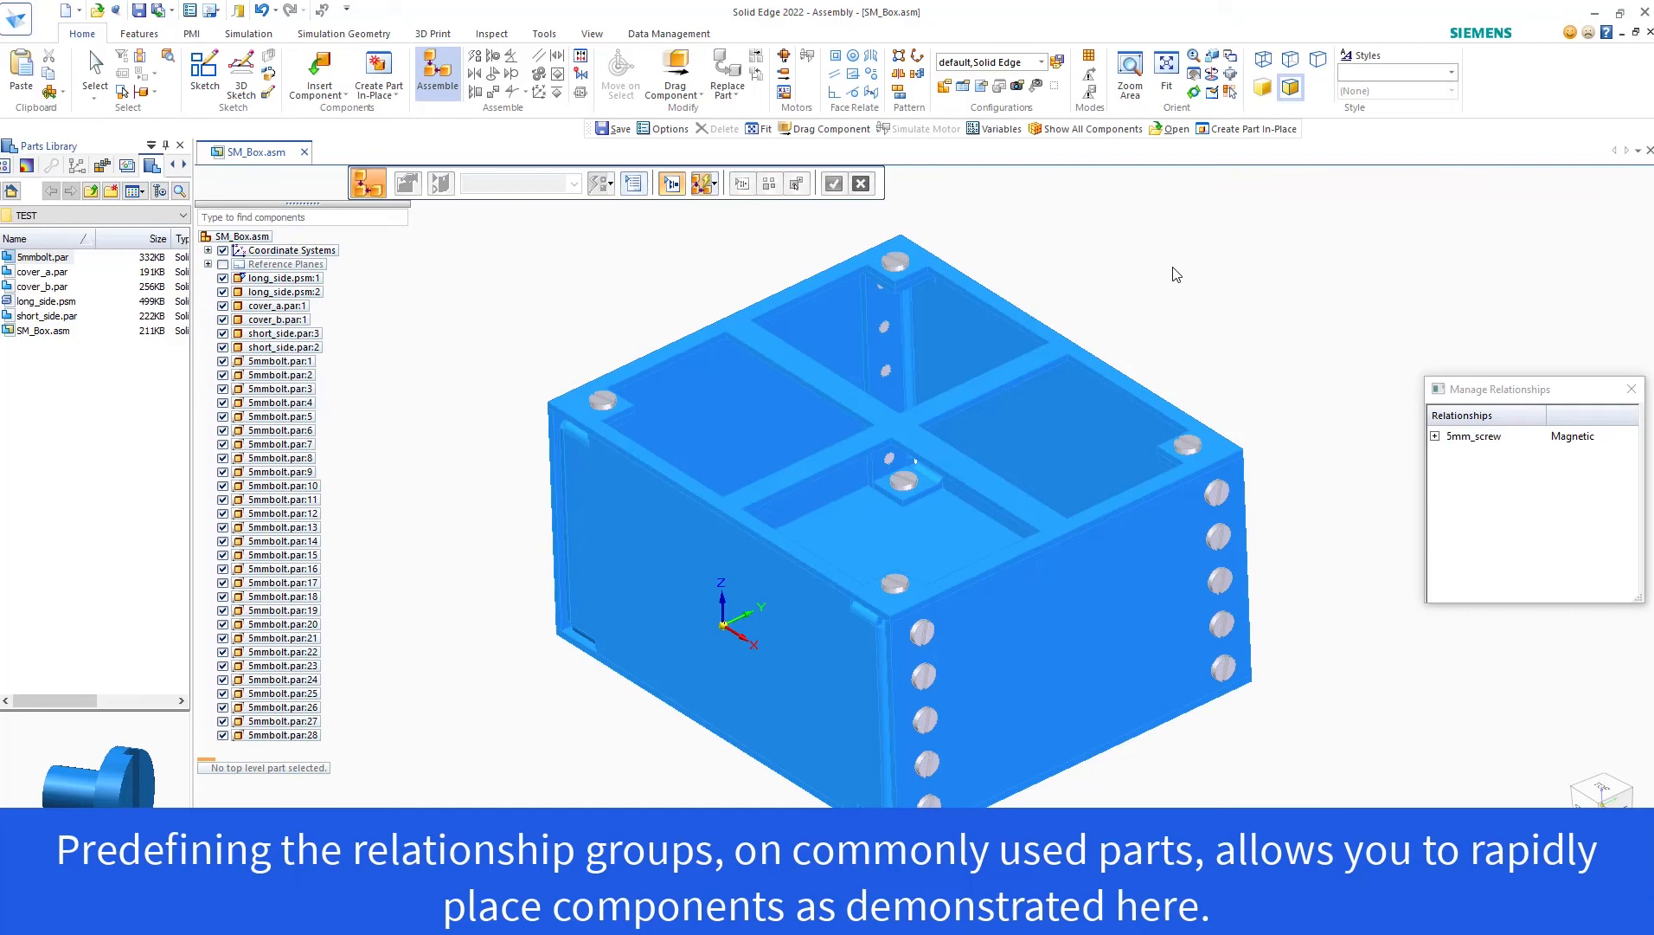
mouse_move(1184, 263)
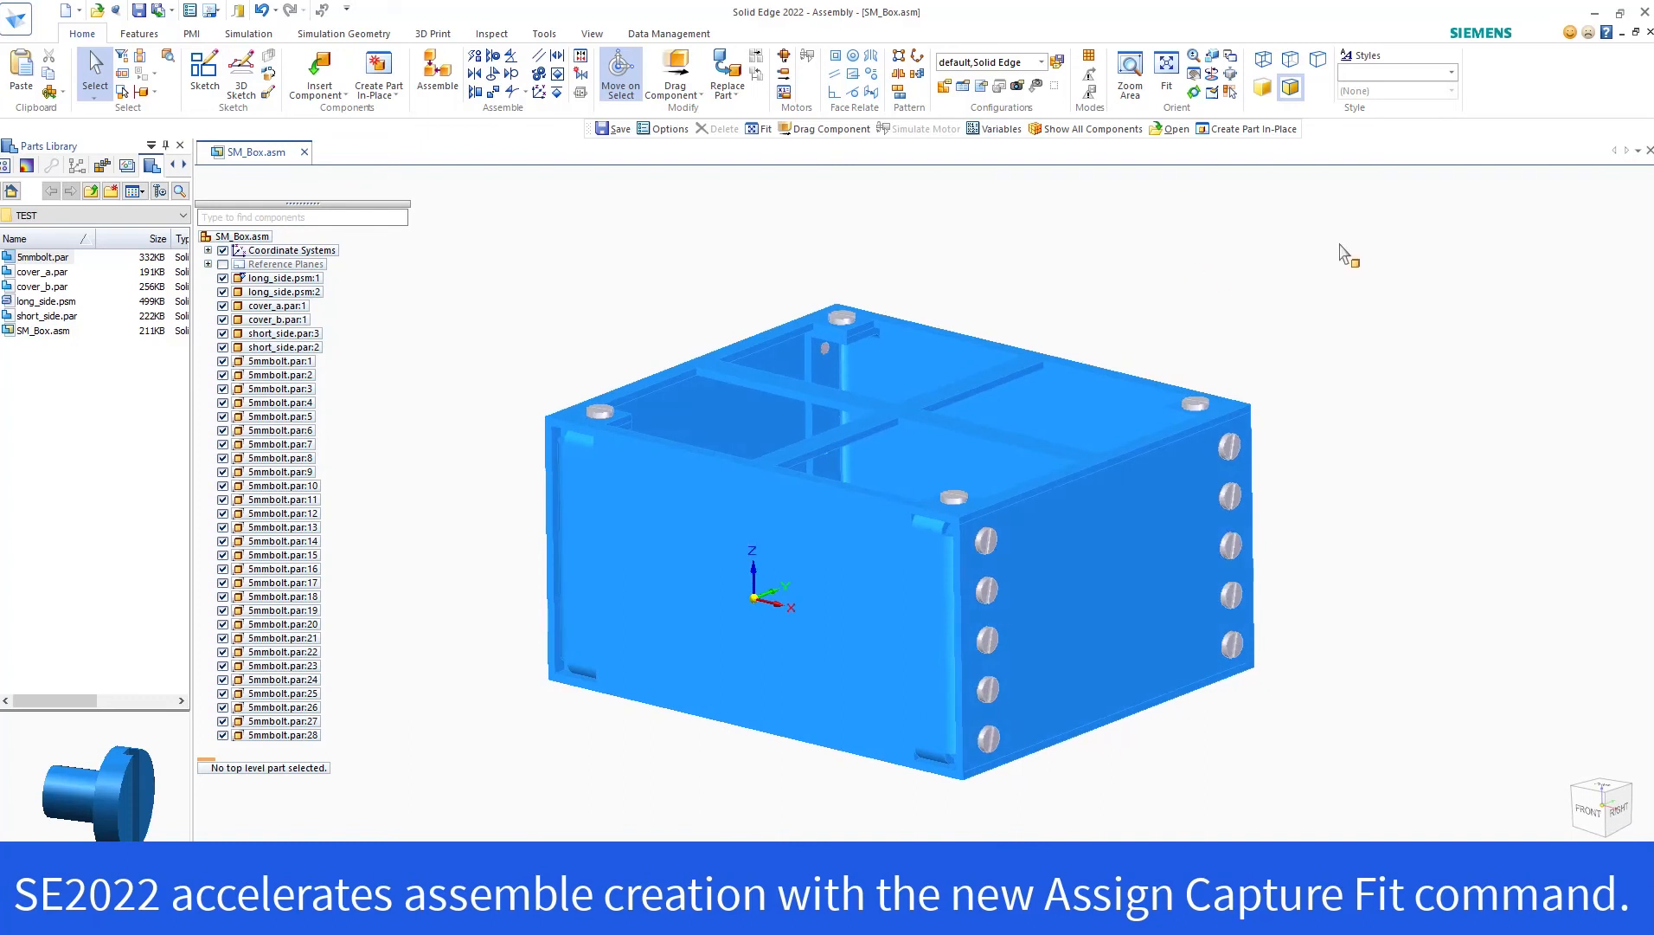
mouse_move(651, 250)
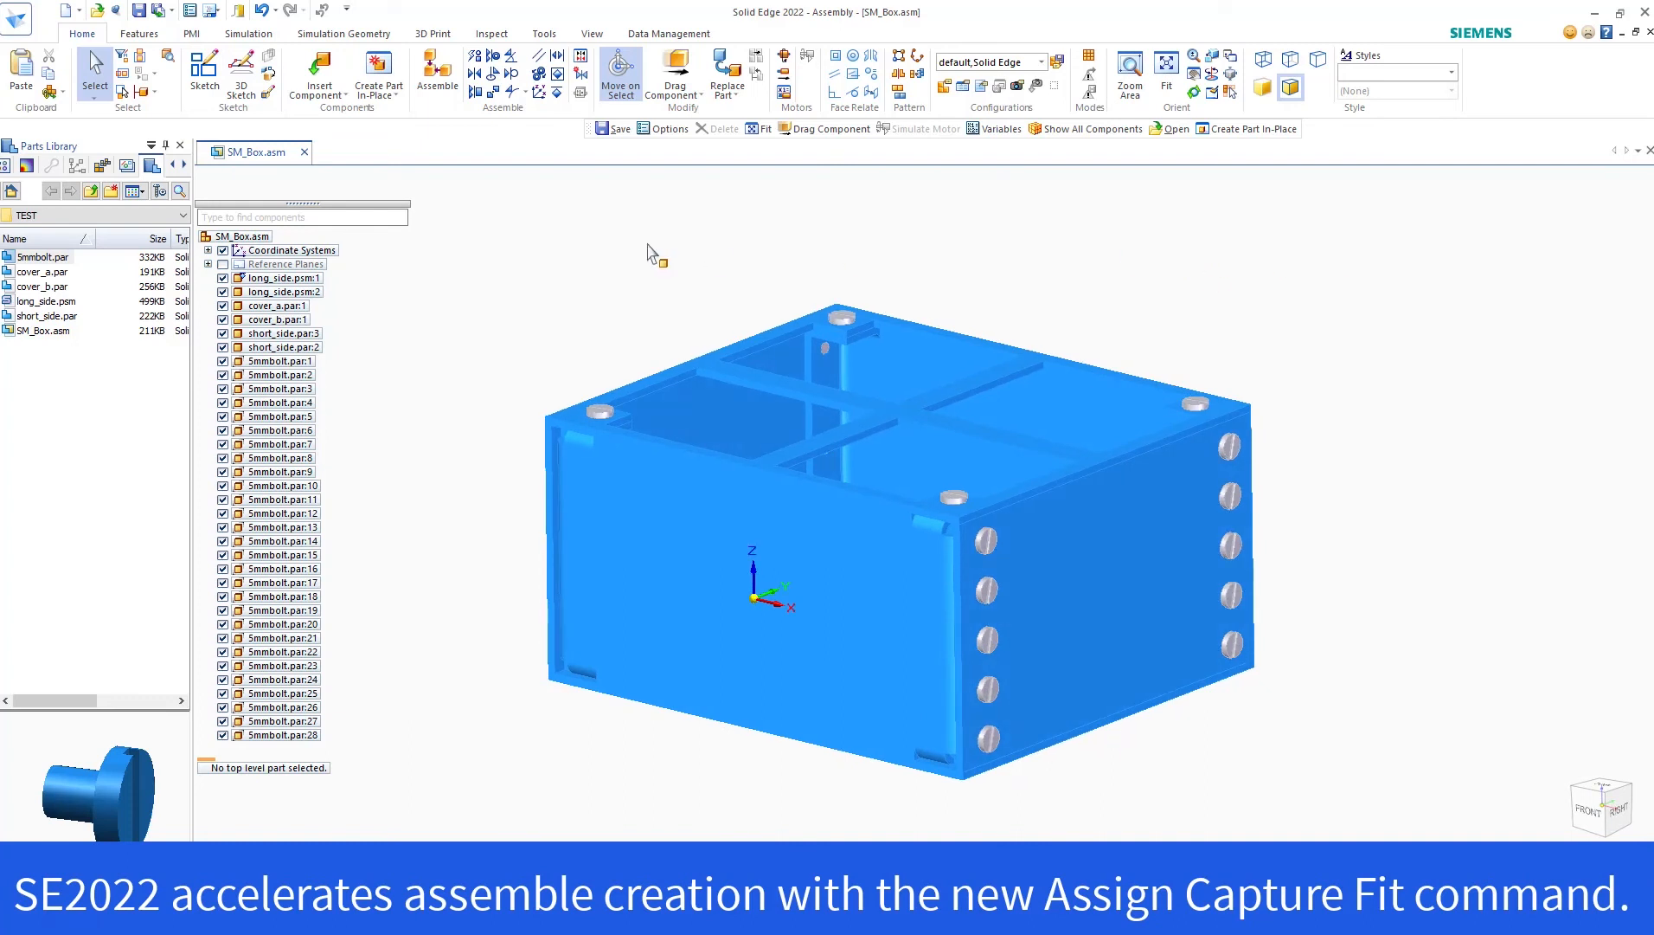